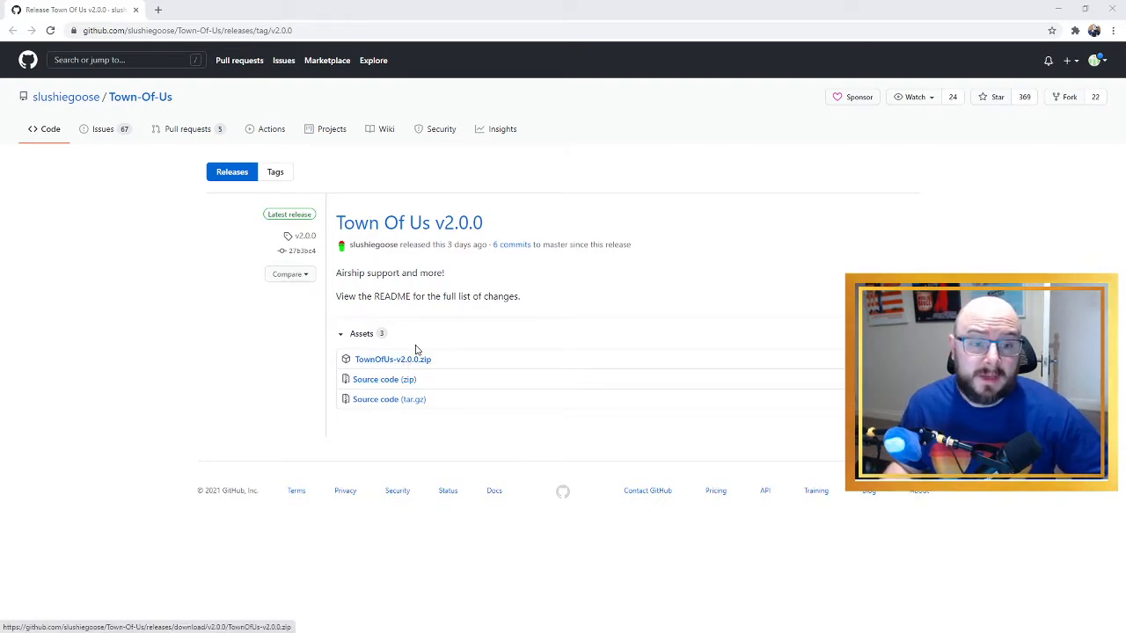
pyautogui.moveTo(439, 353)
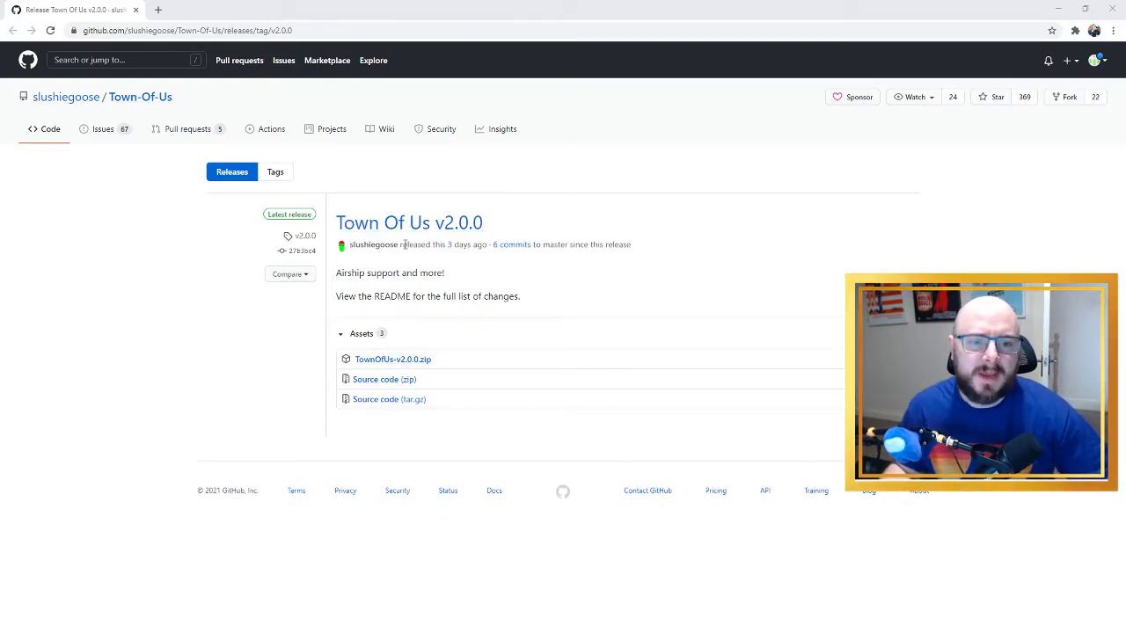
pyautogui.moveTo(538, 337)
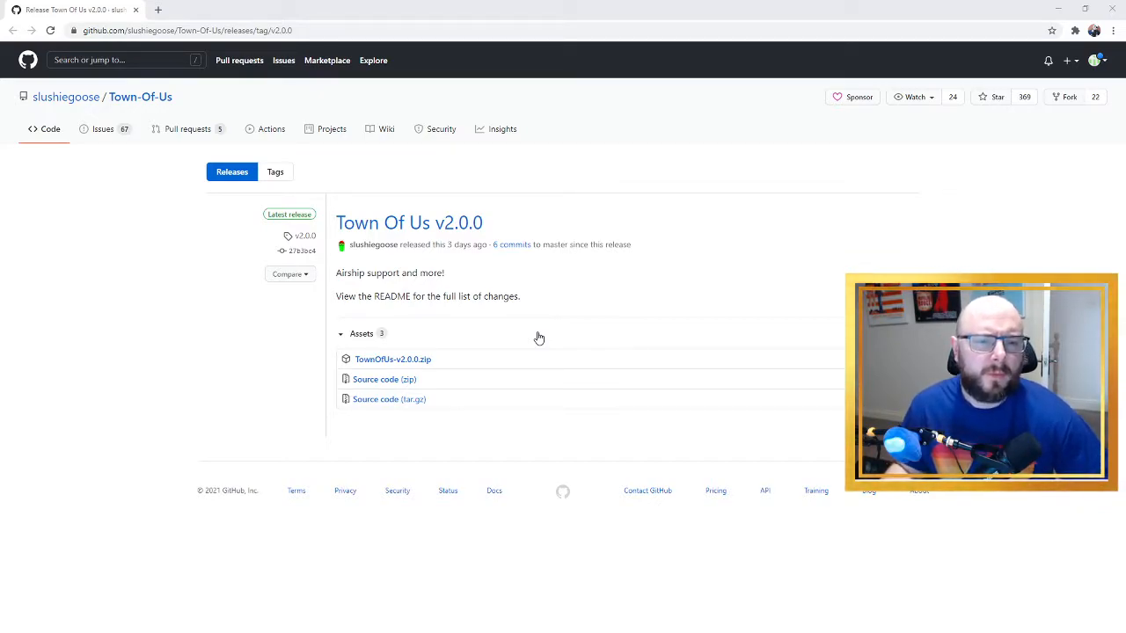
pyautogui.moveTo(567, 349)
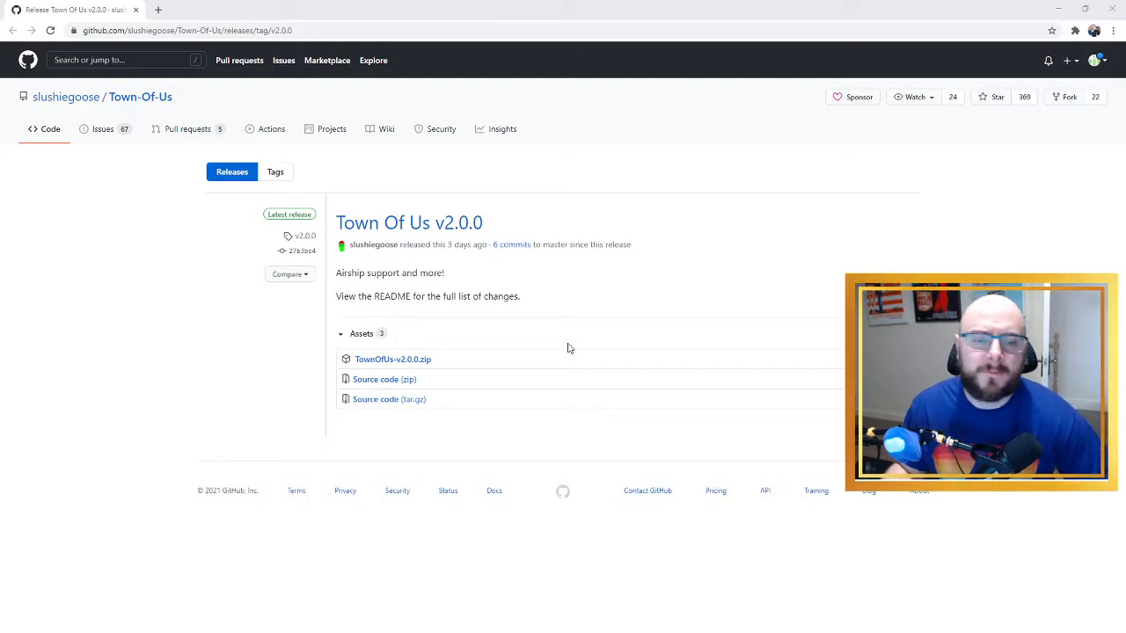
pyautogui.moveTo(985, 222)
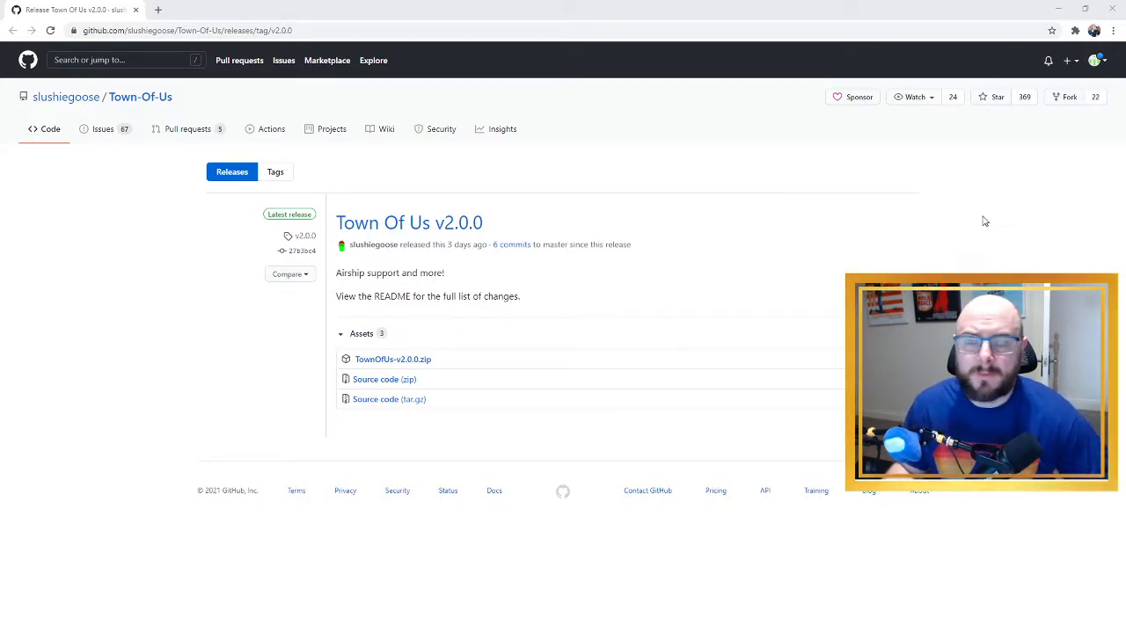
pyautogui.moveTo(719, 246)
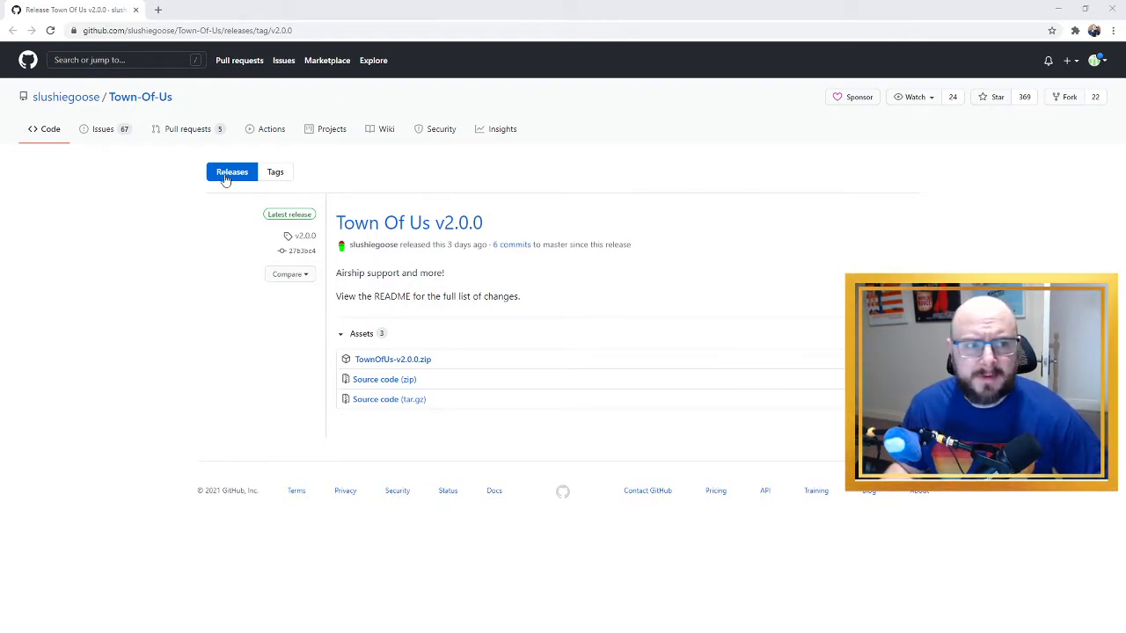
pyautogui.moveTo(274, 201)
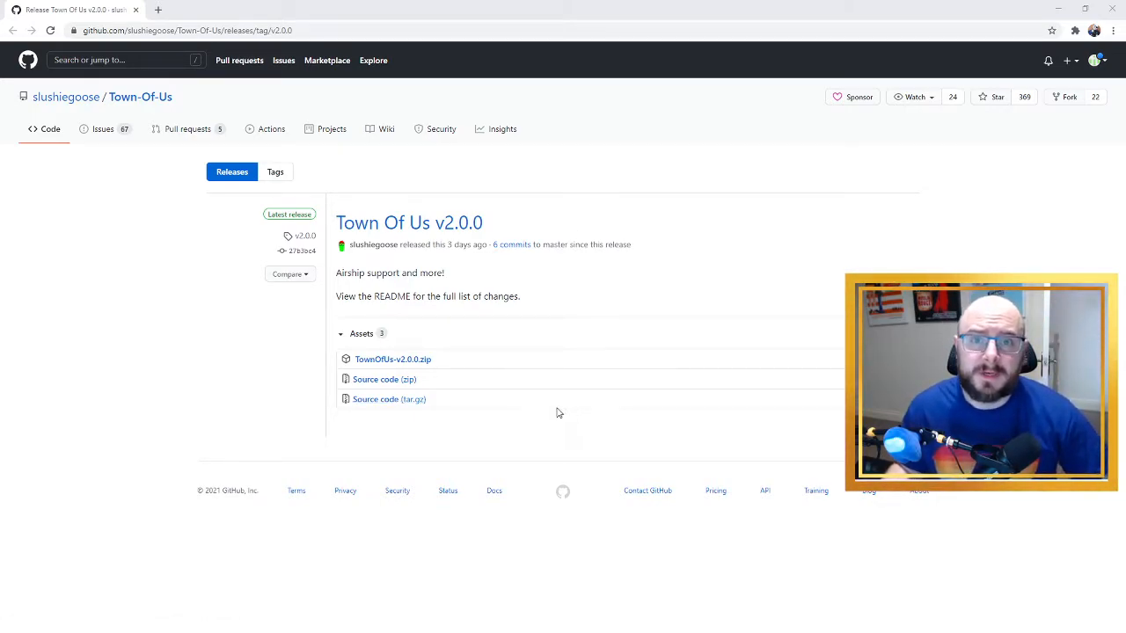
pyautogui.moveTo(325, 340)
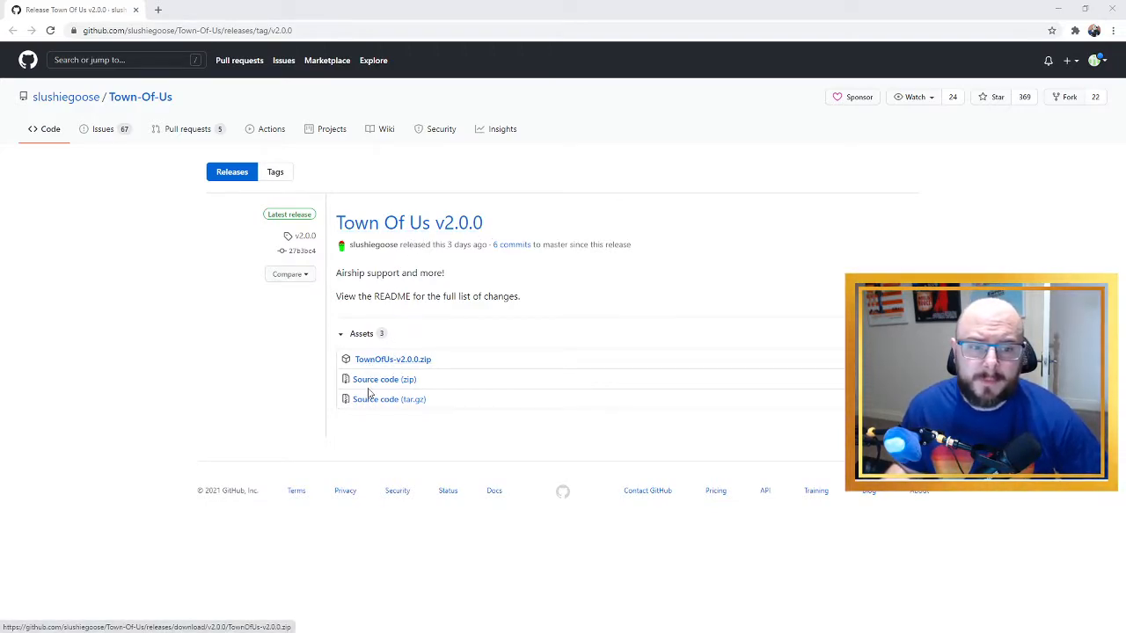
# Download TownOfUs-v2.0.0.zip from the release assets and open the finished archive
pyautogui.click(392, 359)
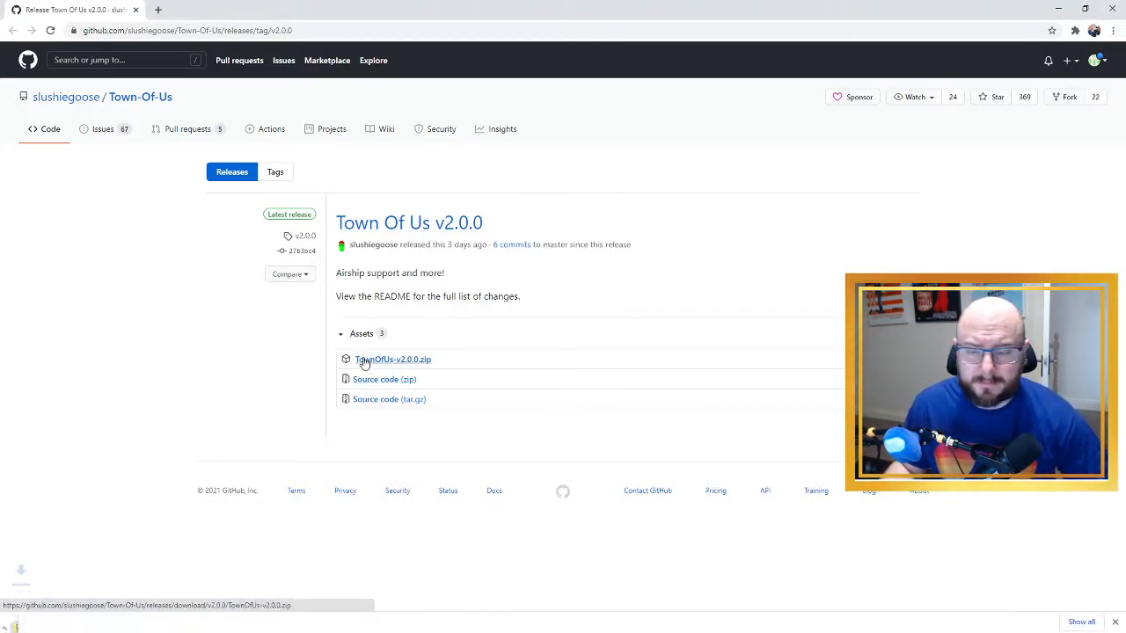
pyautogui.click(393, 359)
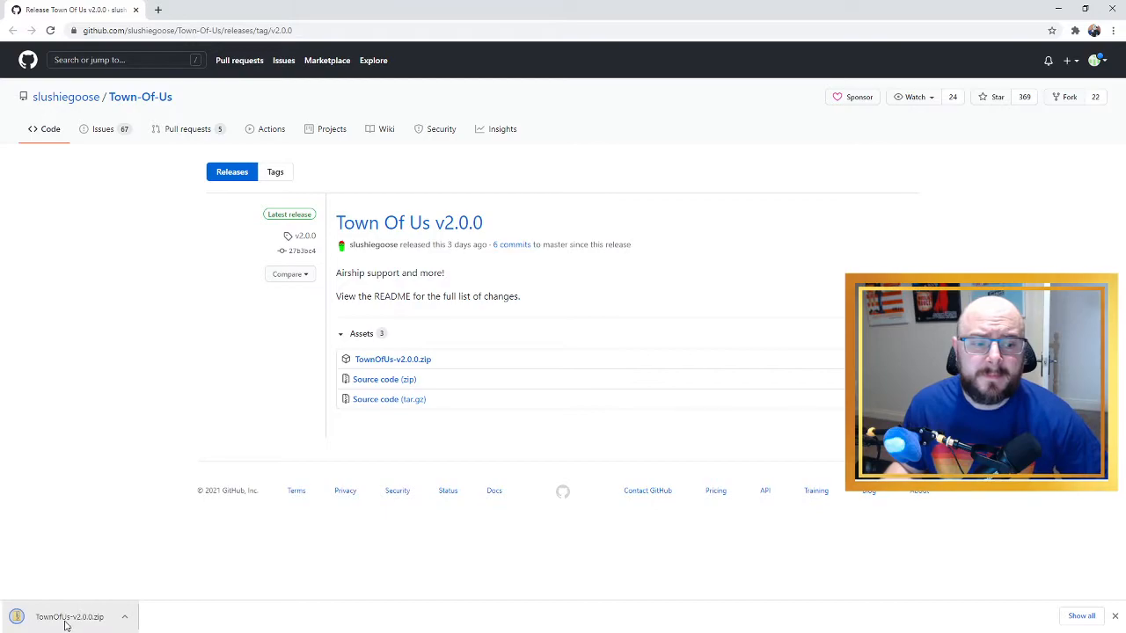
pyautogui.click(69, 615)
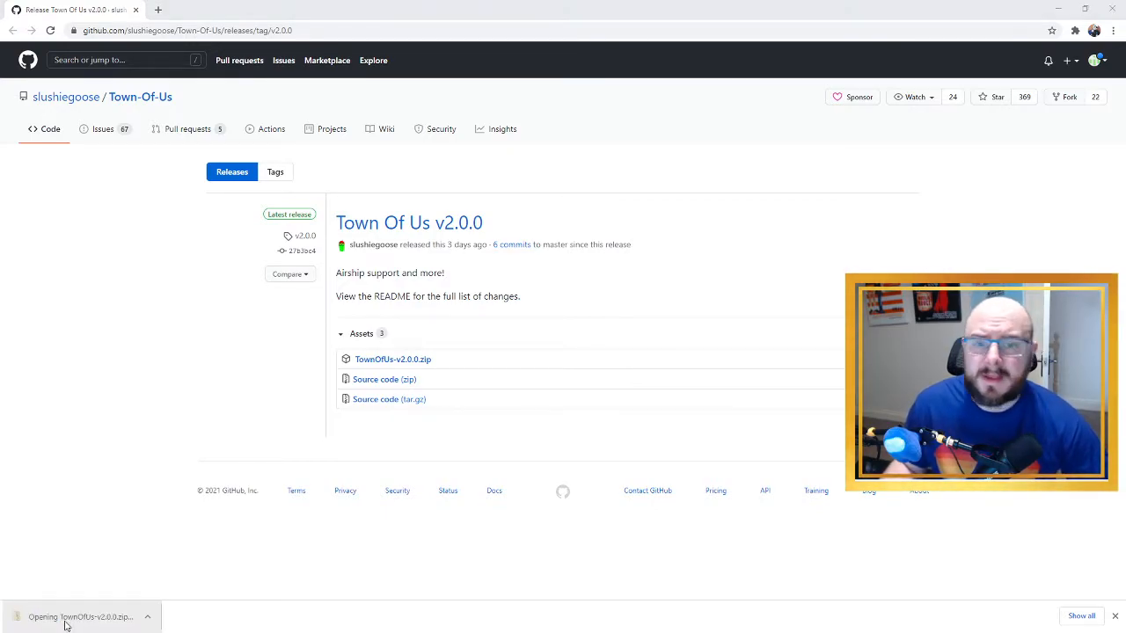
pyautogui.click(79, 616)
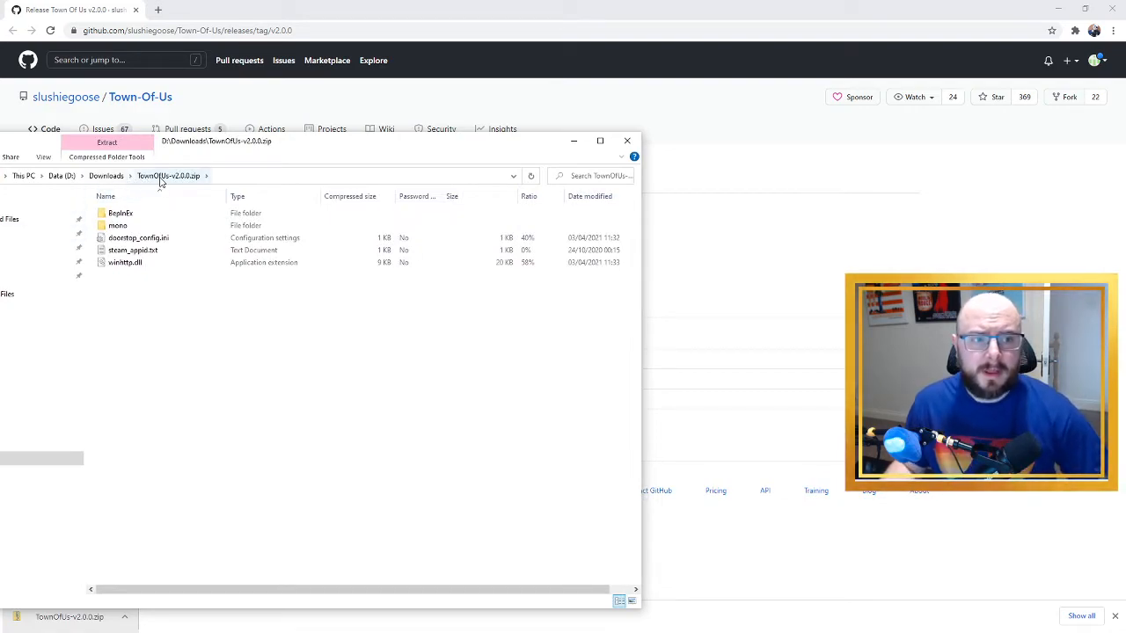
# Select BepInEx, mono, doorstop_config.ini, steam_appid.txt and winhttp.dll in the archive
pyautogui.press('ctrl+a')
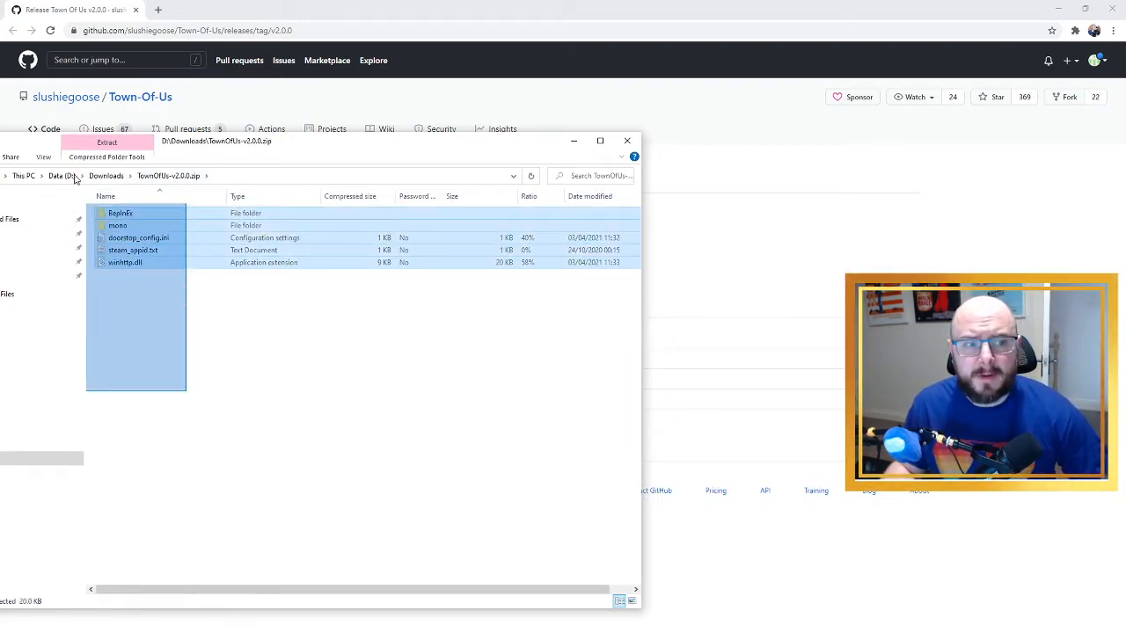
pyautogui.click(150, 280)
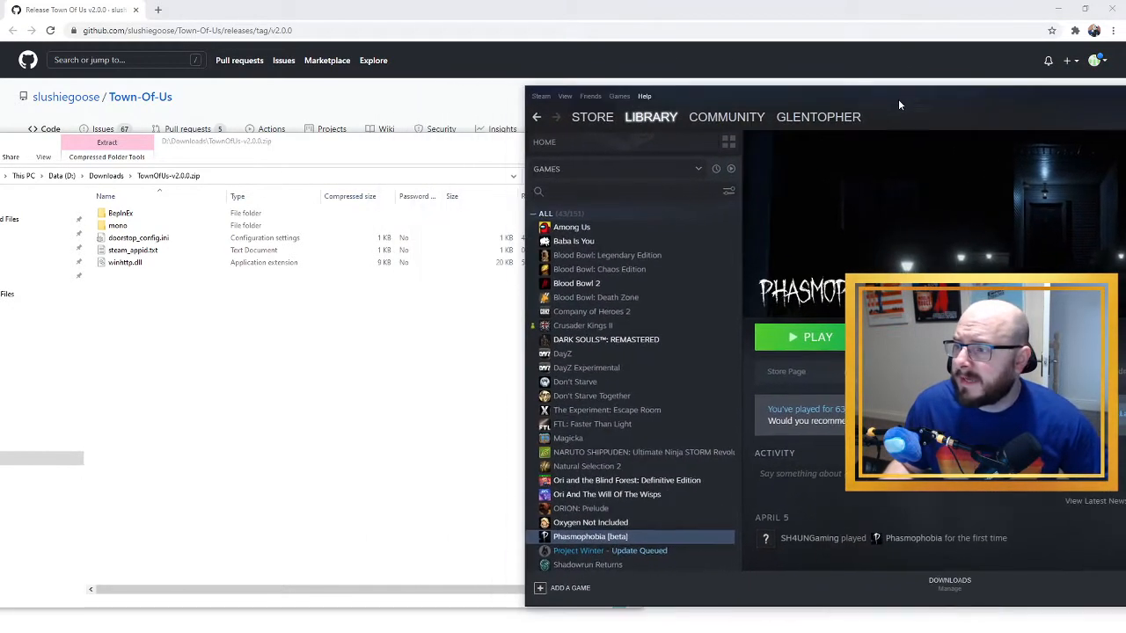
# Browse to Among Us's install folder through its Steam Properties, Local Files
pyautogui.rightClick(572, 232)
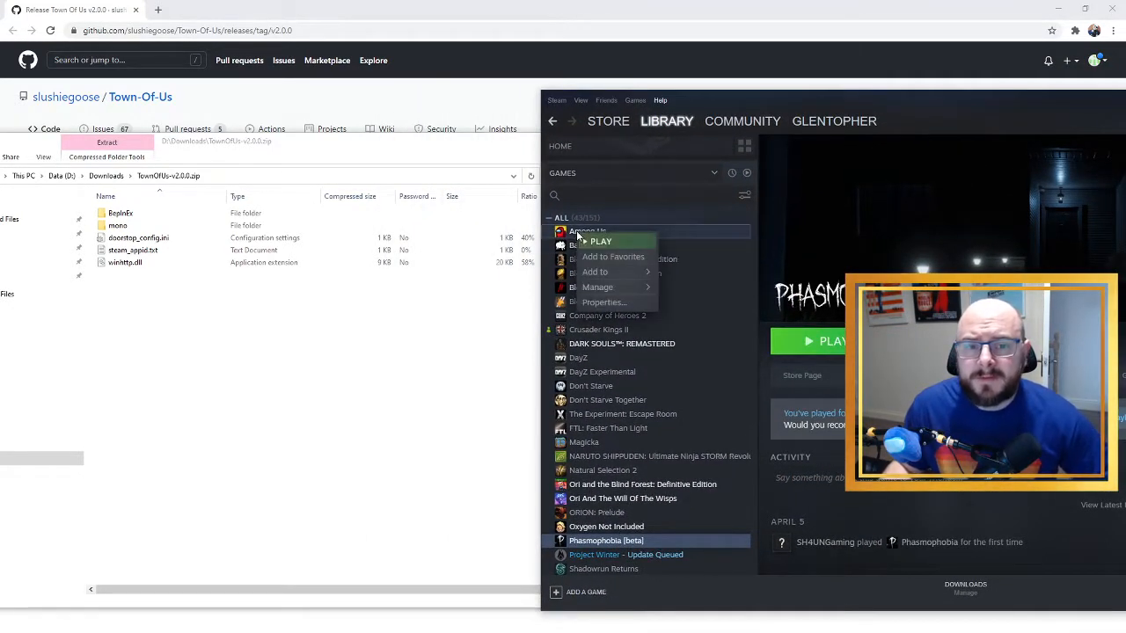
pyautogui.click(604, 303)
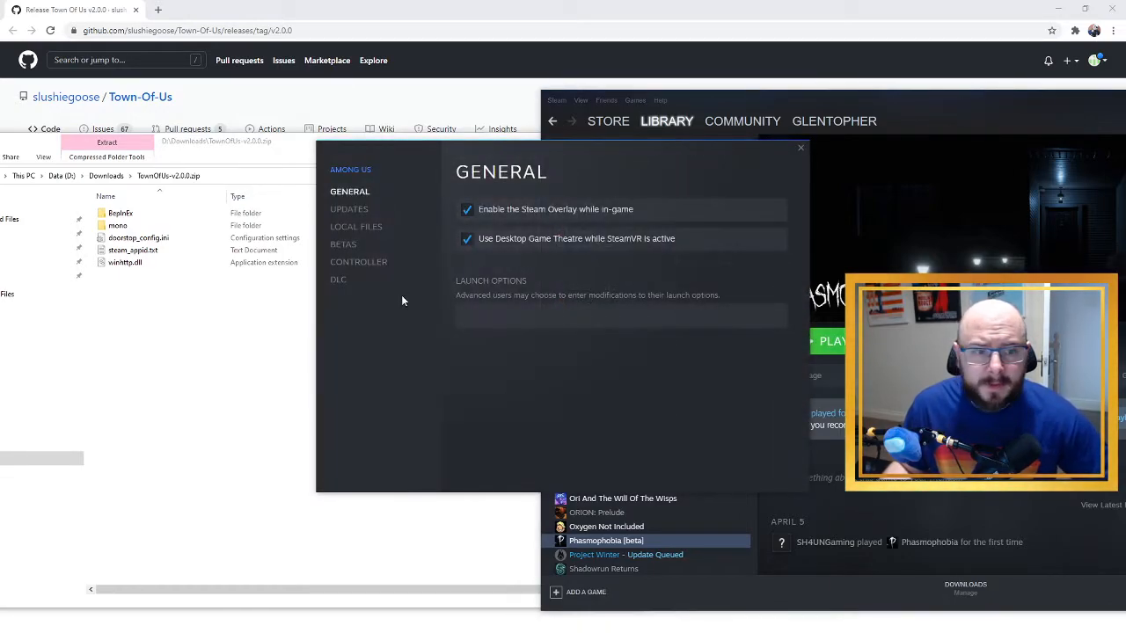
pyautogui.click(356, 227)
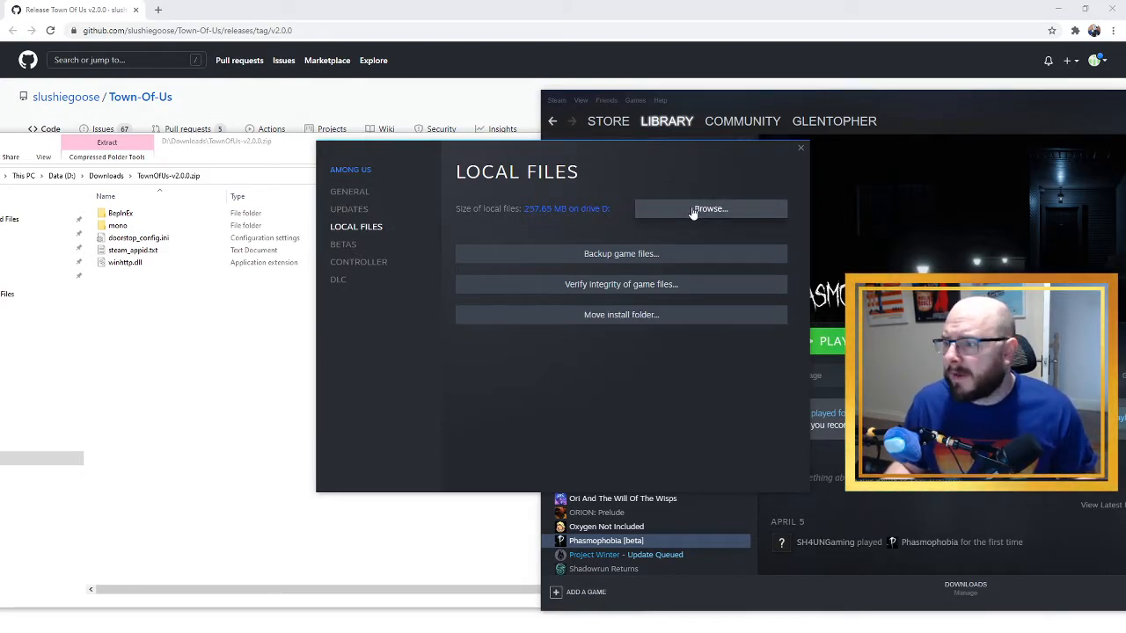
pyautogui.click(711, 208)
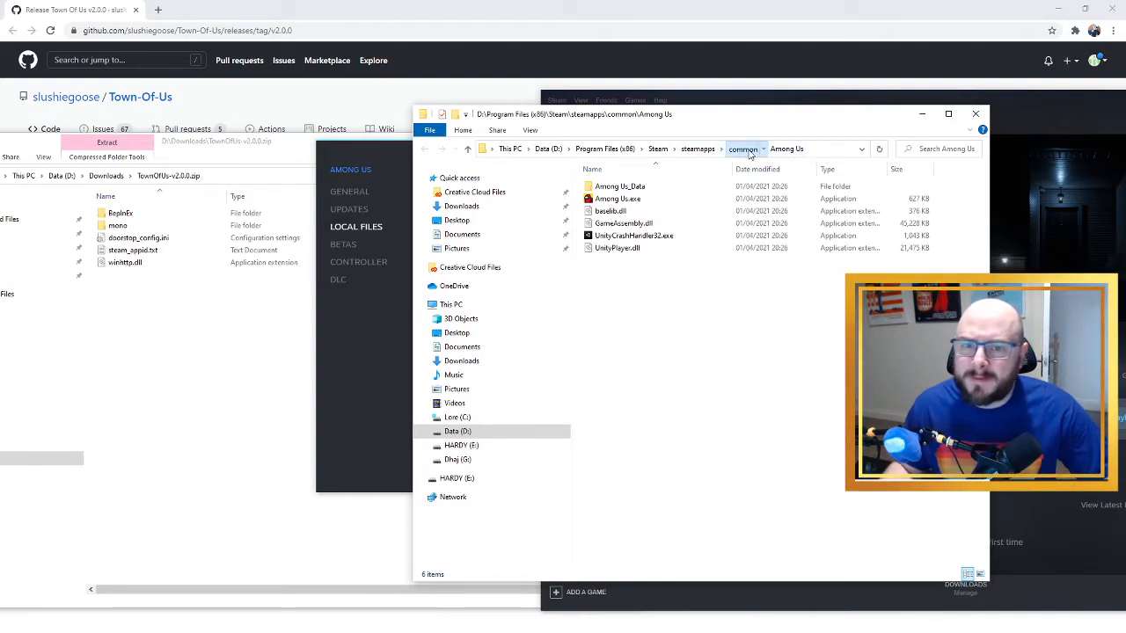
# Delete the old Among Us copies from steamapps\common and make a fresh copy of Among Us
pyautogui.click(742, 148)
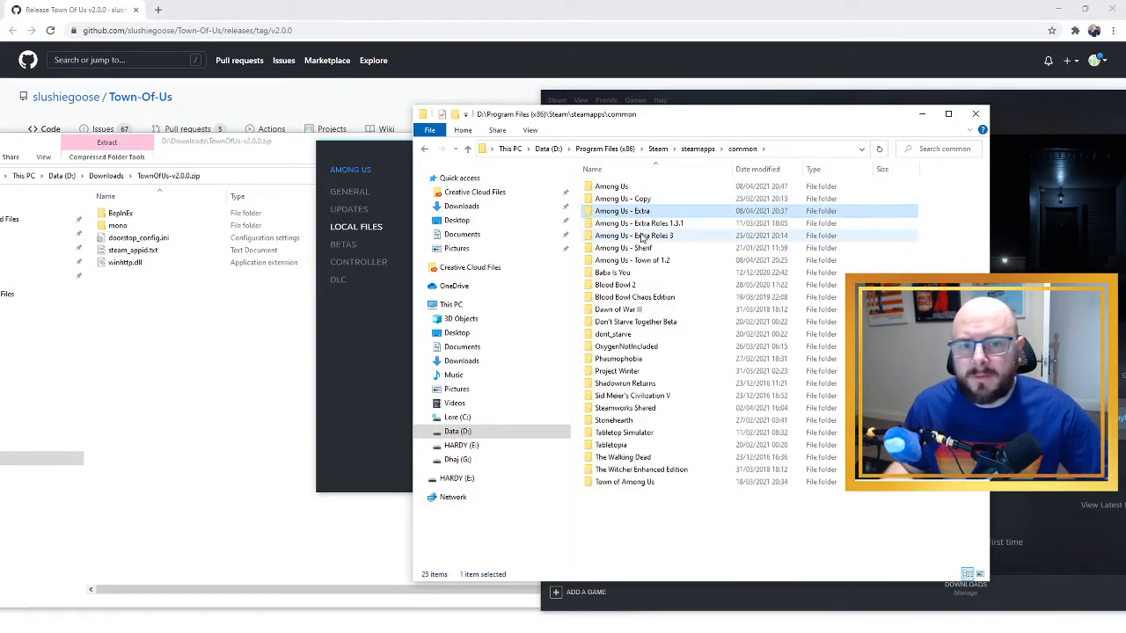
pyautogui.click(632, 260)
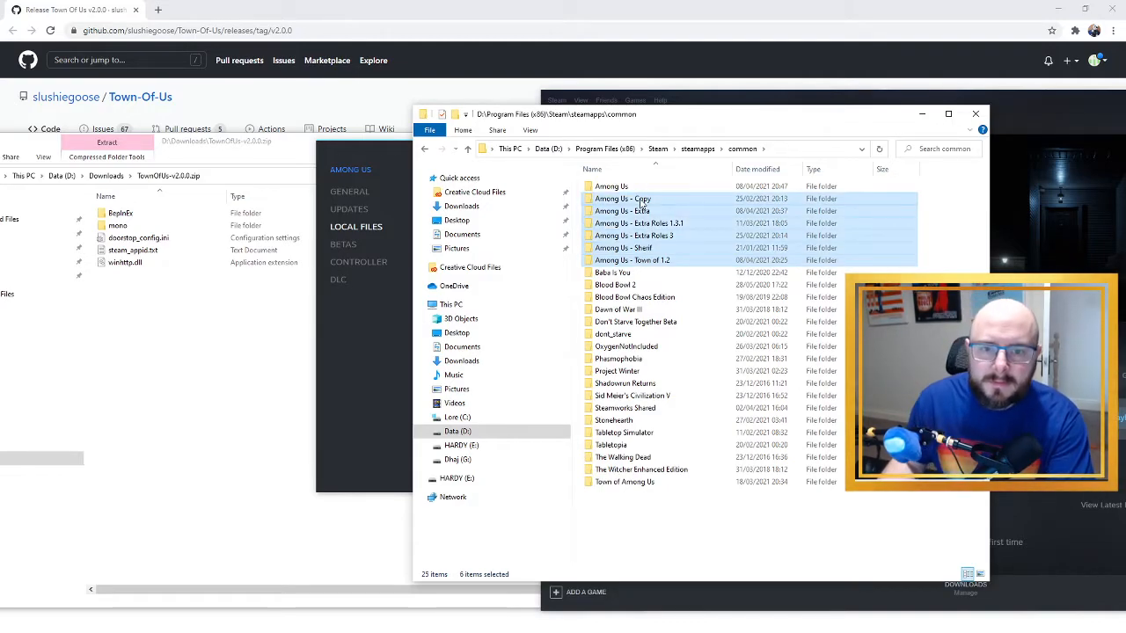
pyautogui.press('Delete')
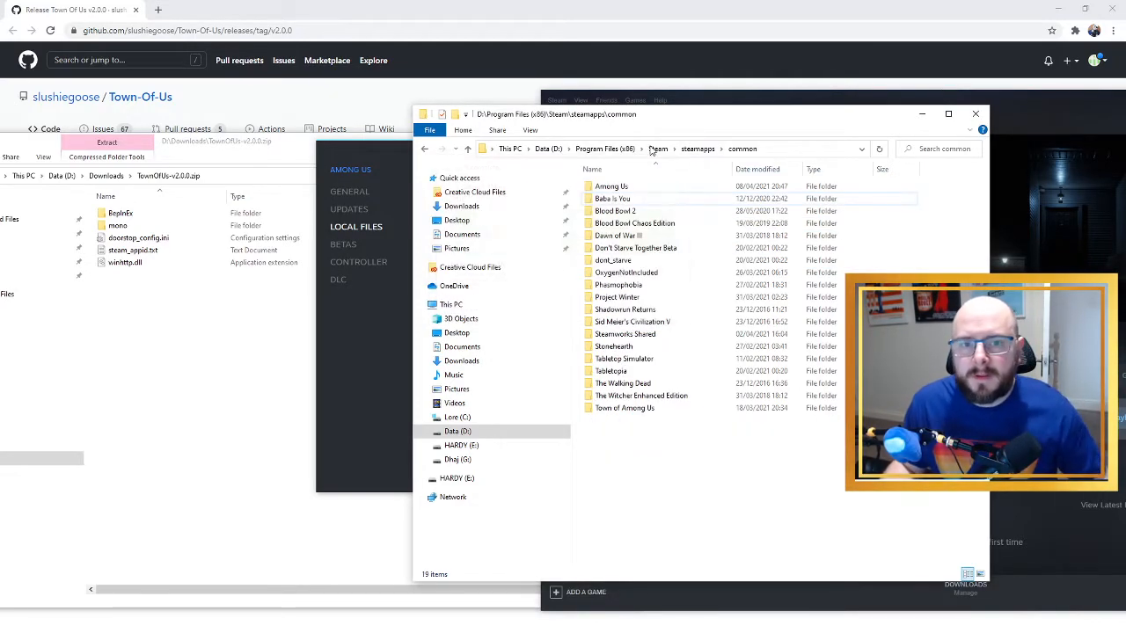
pyautogui.rightClick(610, 186)
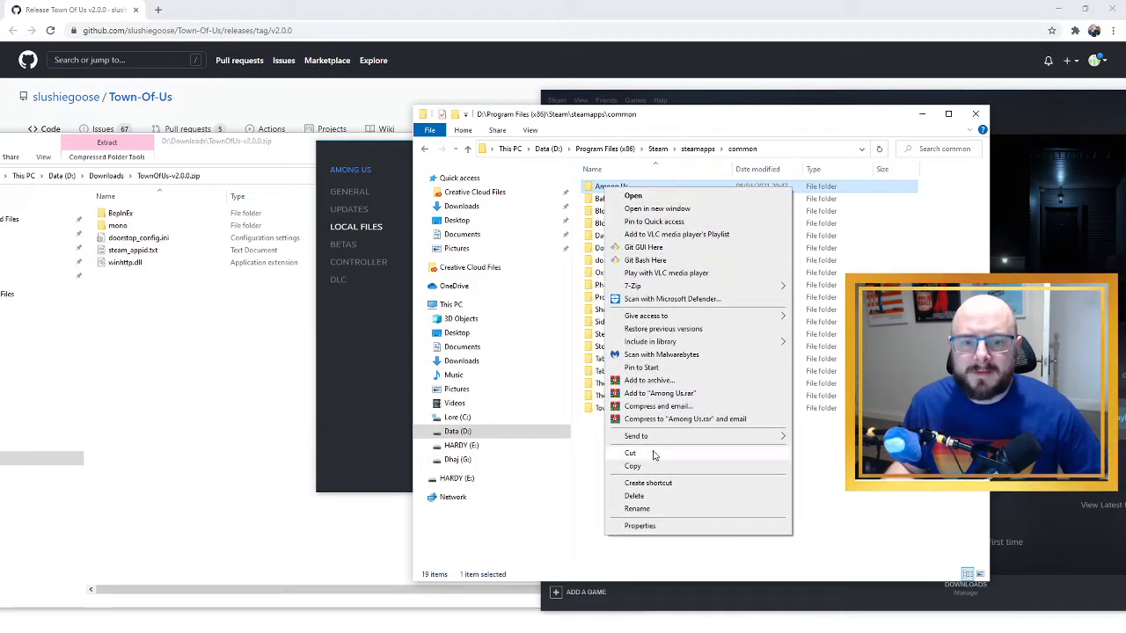
pyautogui.click(637, 447)
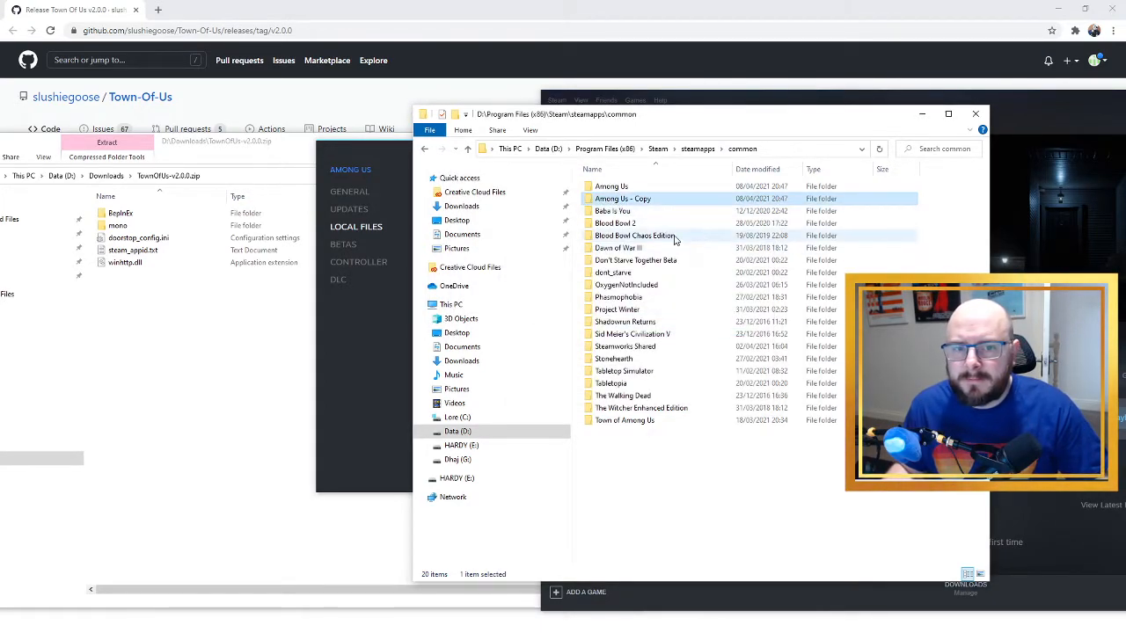
# Rename the copy to 'Among Us - Town of 2.0' and enter the folder
pyautogui.doubleClick(622, 197)
pyautogui.write('Town')
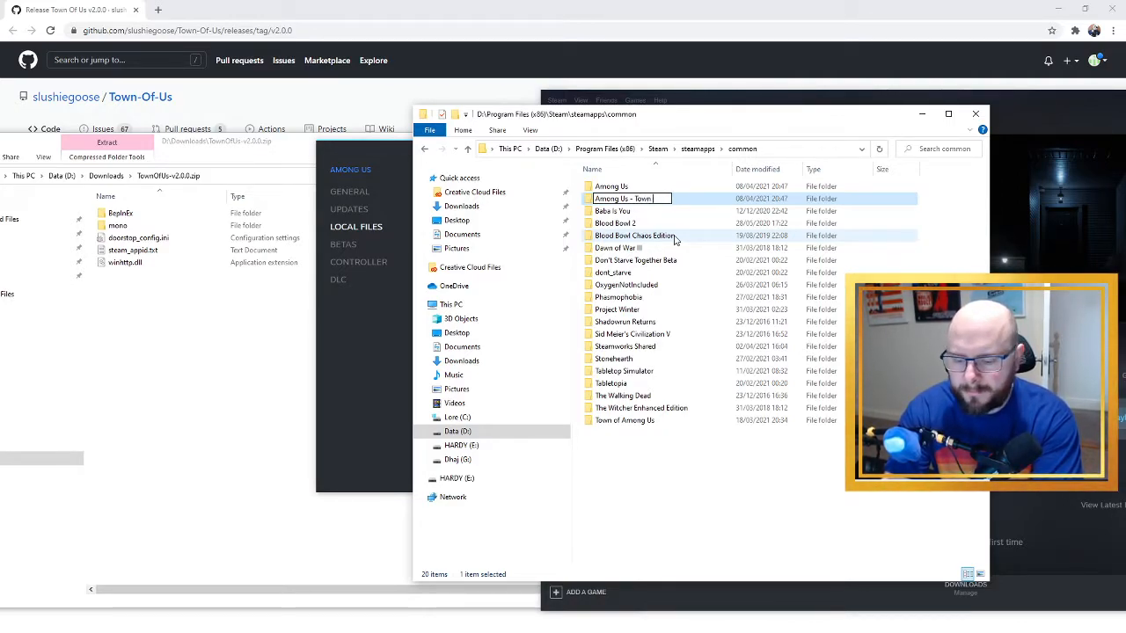
pyautogui.write('of 2.0')
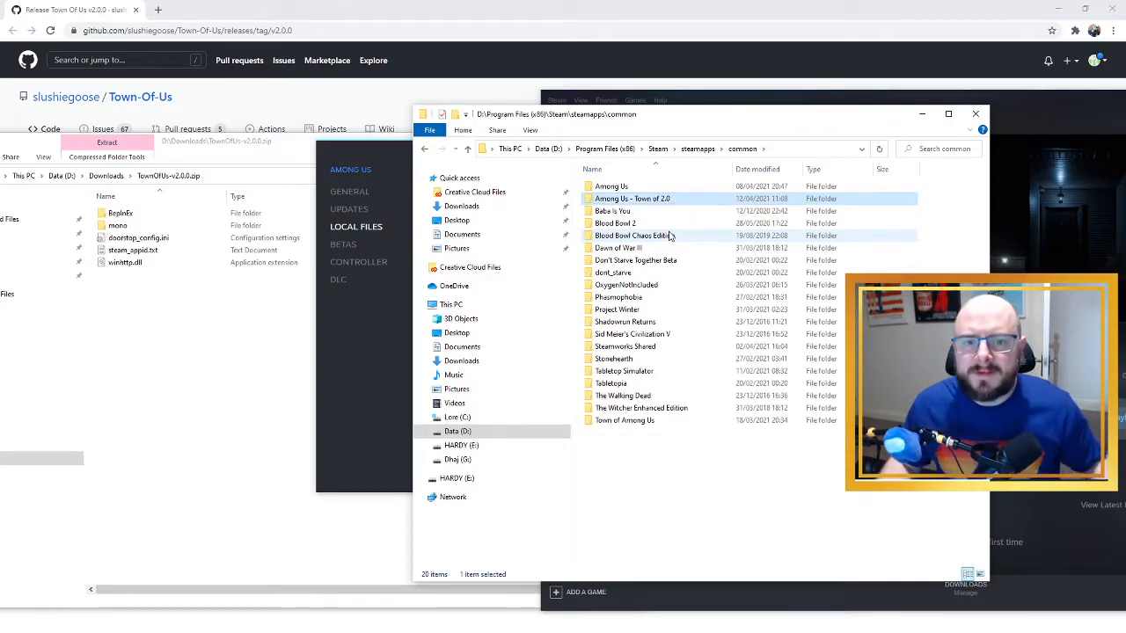
pyautogui.doubleClick(631, 197)
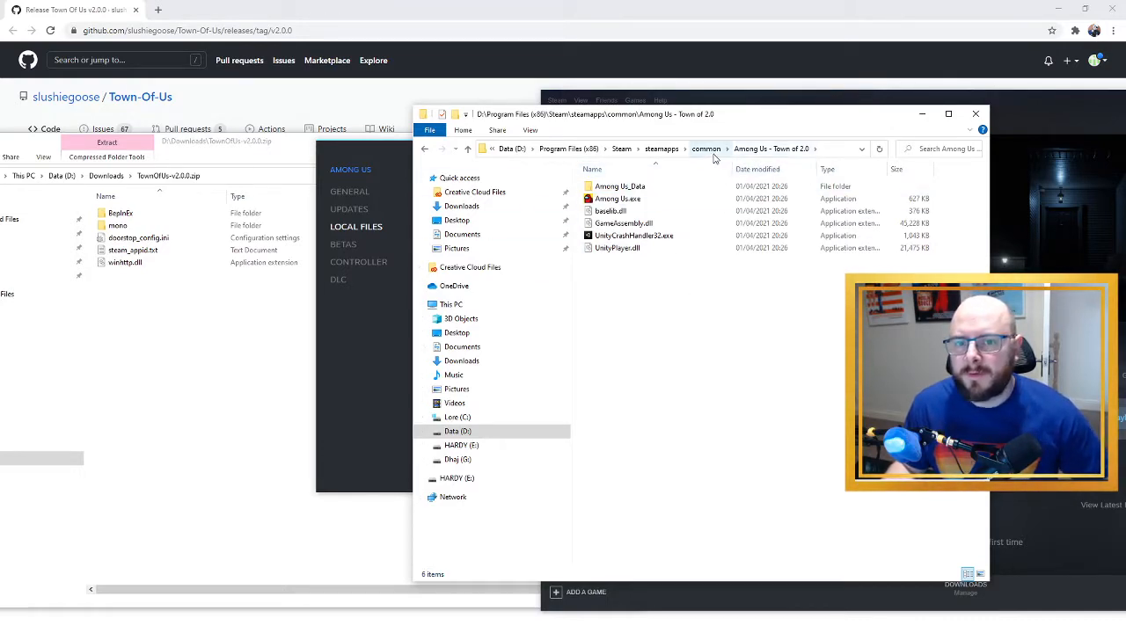
pyautogui.moveTo(614, 306)
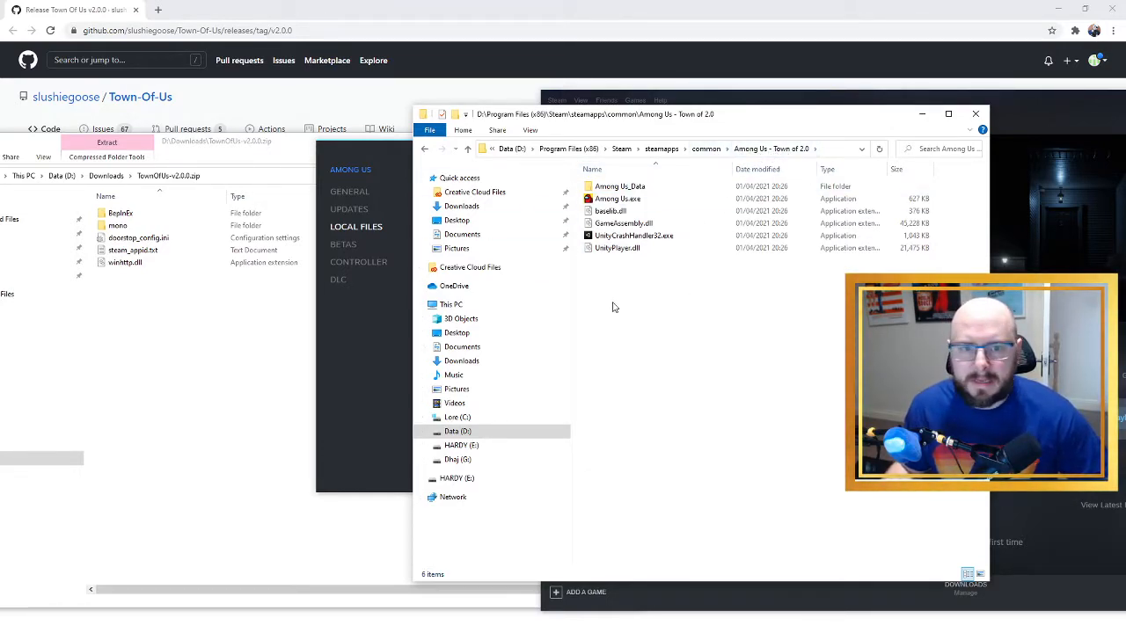
# Place the mod's BepInEx, mono and winhttp.dll files inside 'Among Us - Town of 2.0'
pyautogui.click(619, 186)
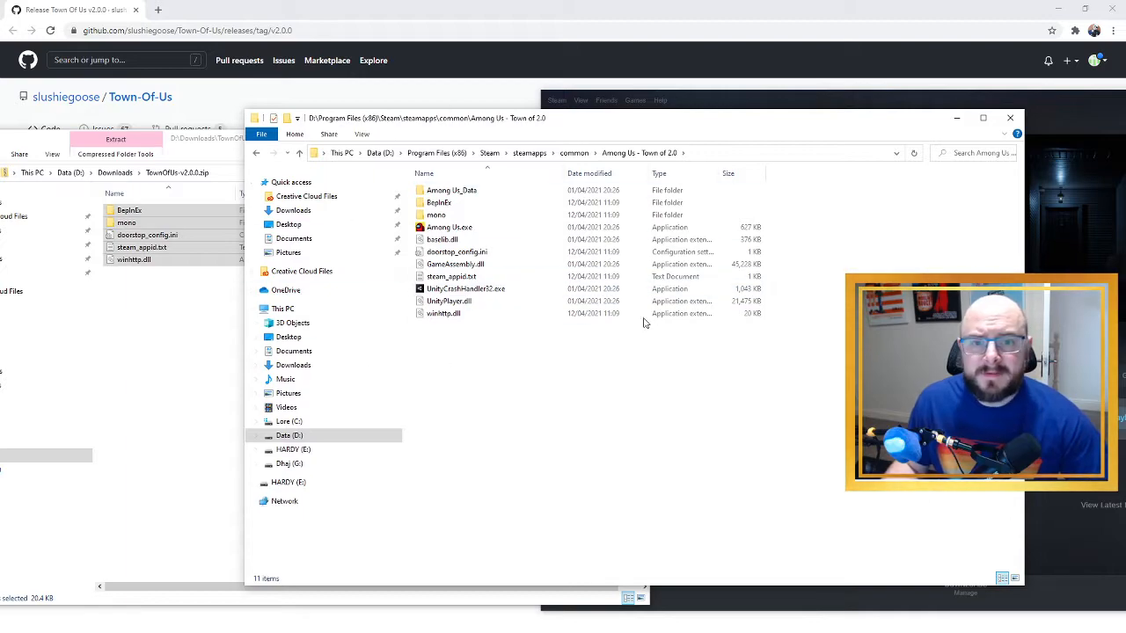
pyautogui.moveTo(451, 276)
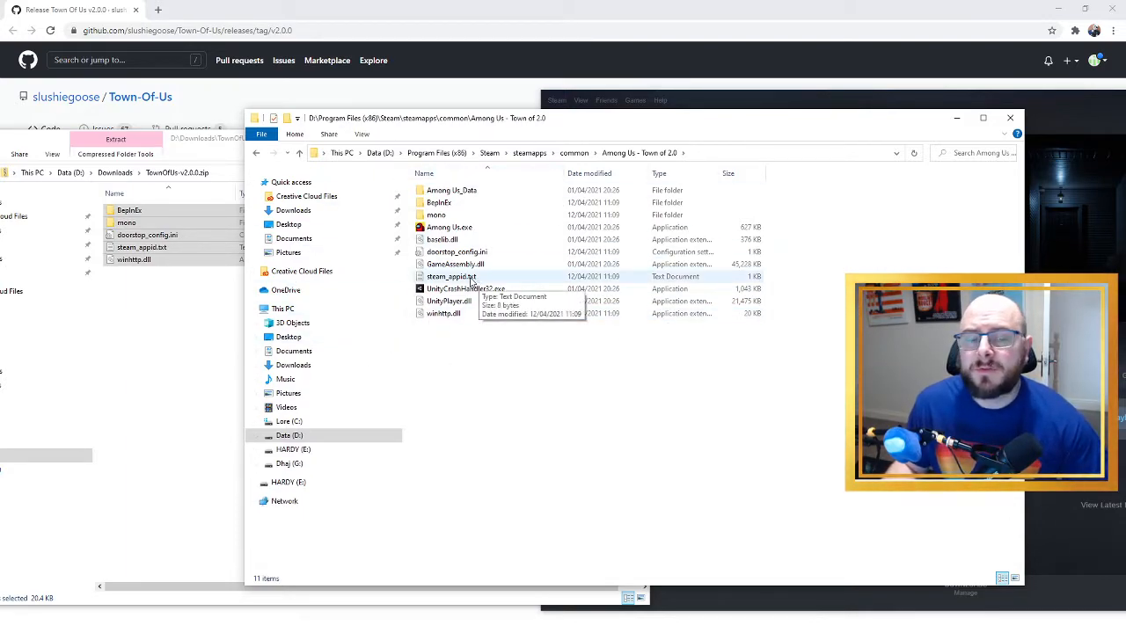
pyautogui.click(450, 227)
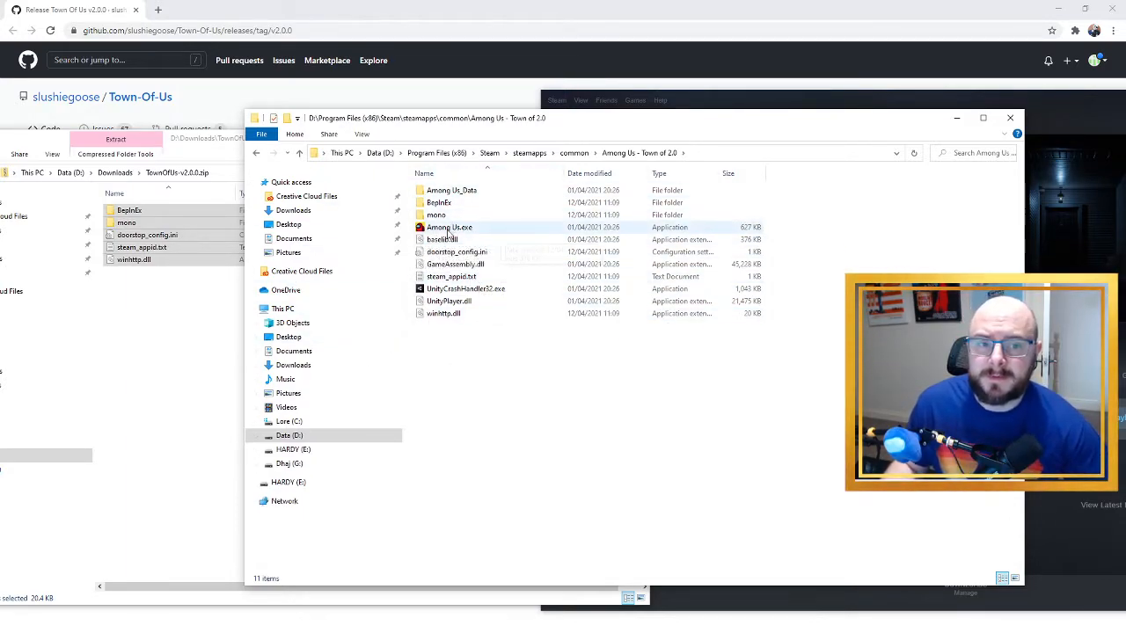
pyautogui.click(451, 227)
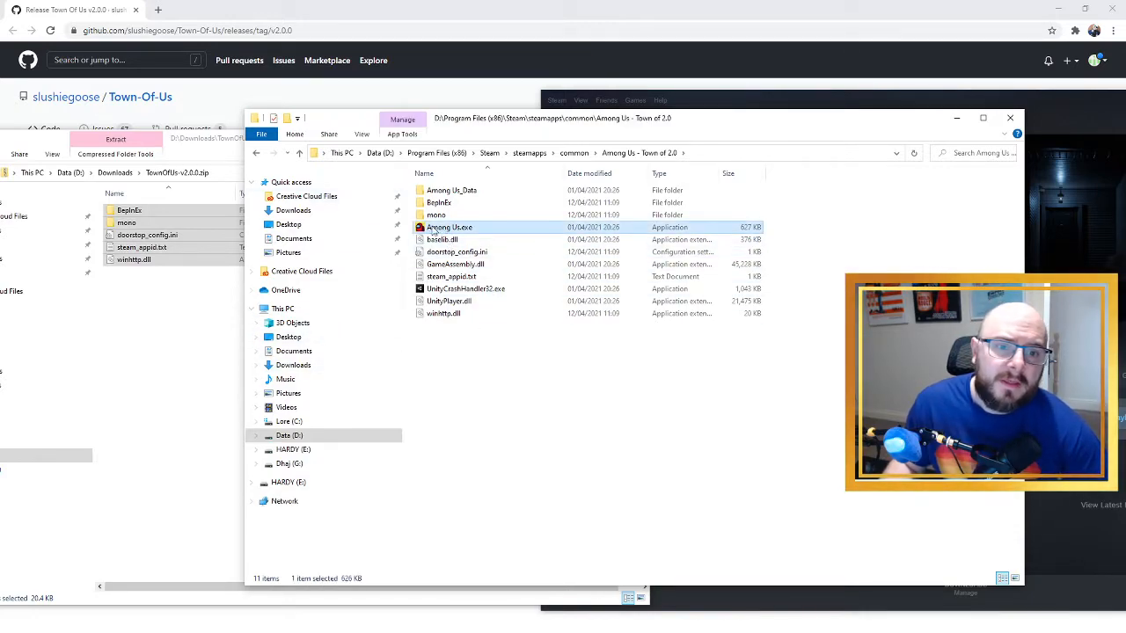
pyautogui.moveTo(440, 239)
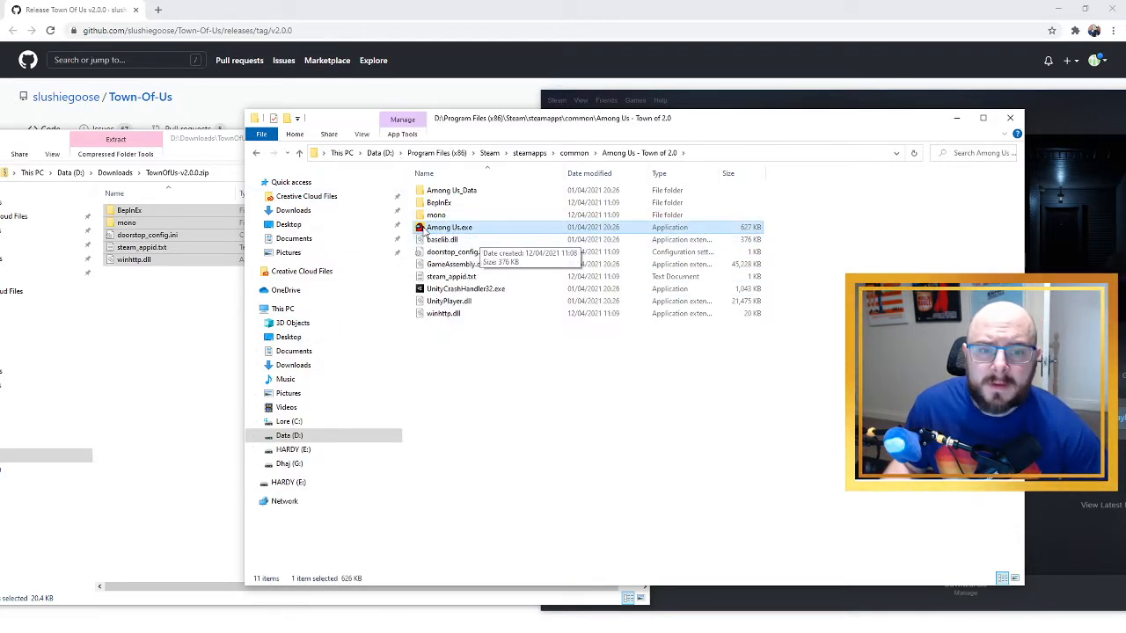
pyautogui.moveTo(440, 232)
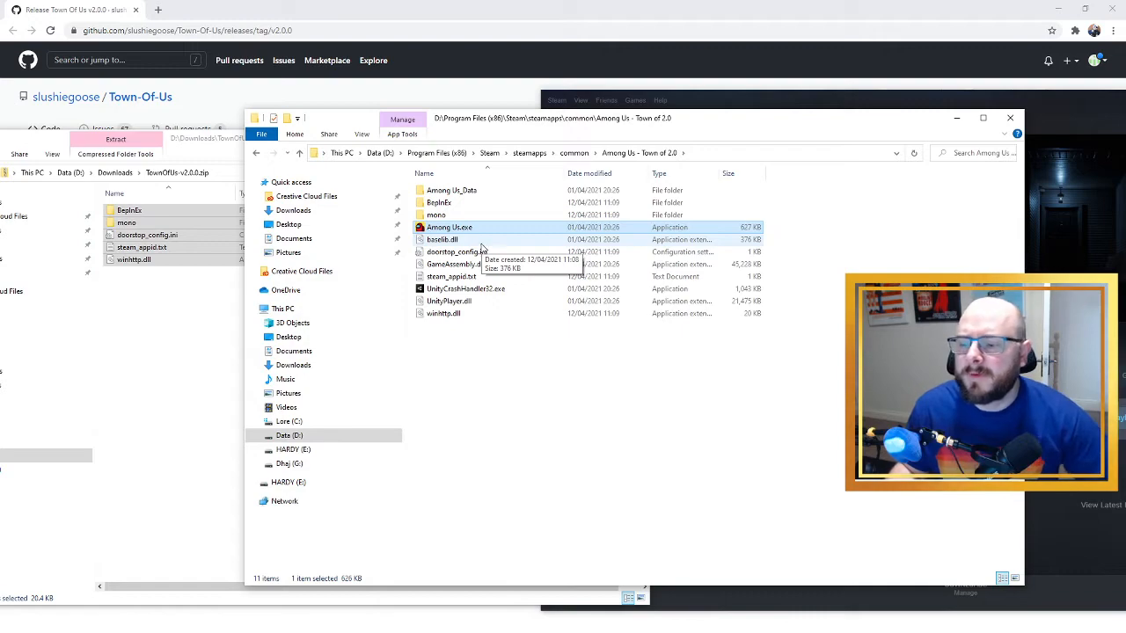
pyautogui.moveTo(549, 310)
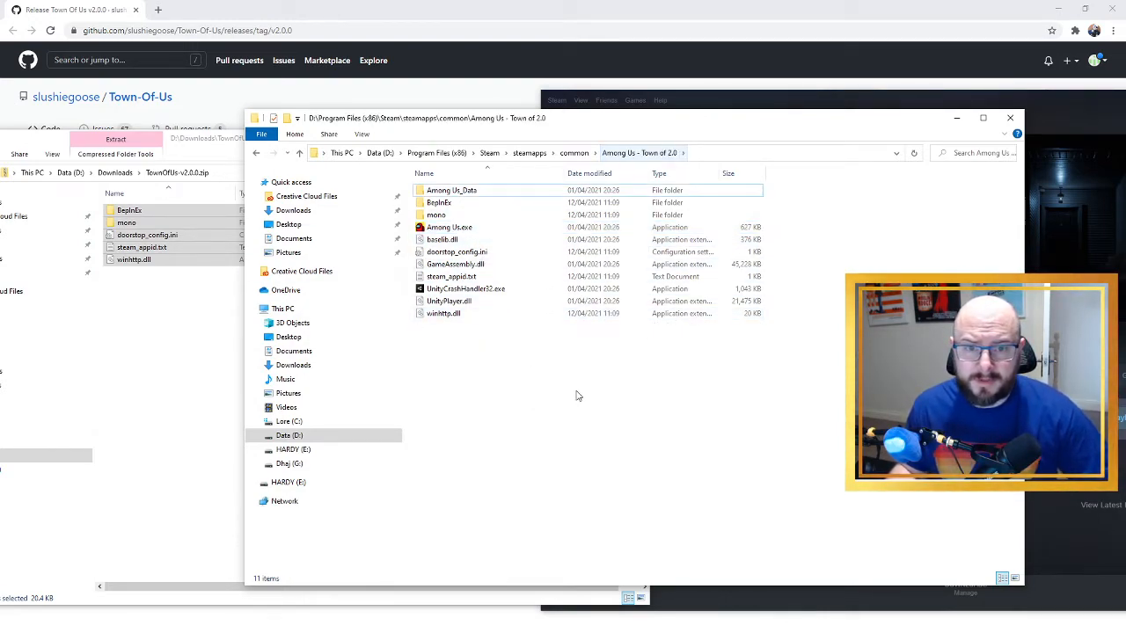
pyautogui.click(451, 227)
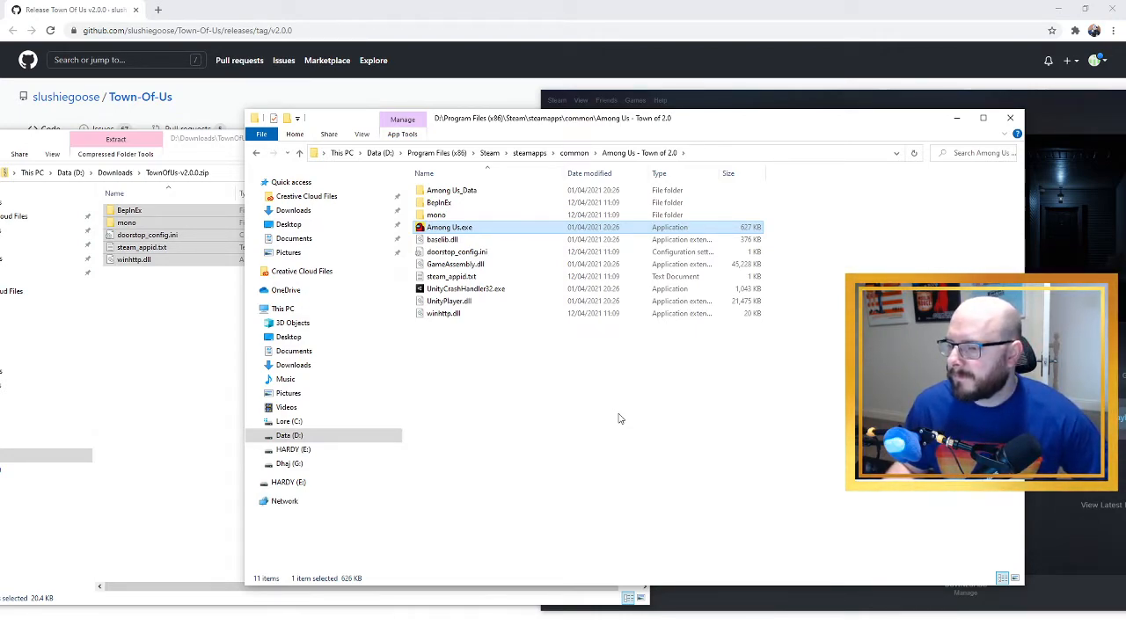
# Close the extra windows, leaving the 'Among Us - Town of 2.0' folder in view
pyautogui.click(621, 414)
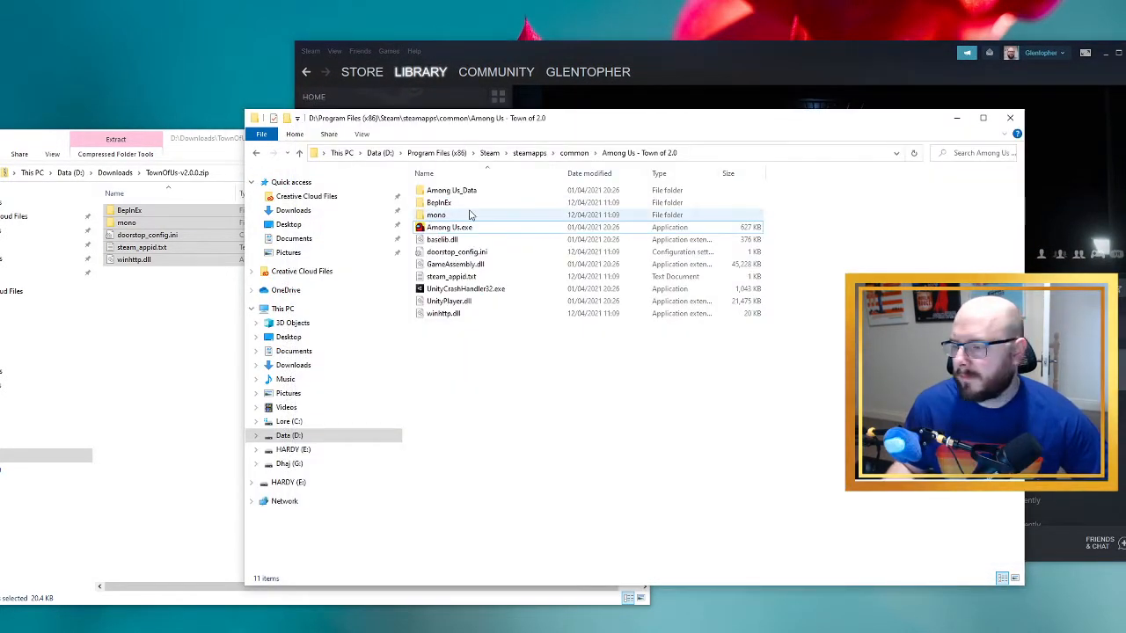
pyautogui.moveTo(450, 227)
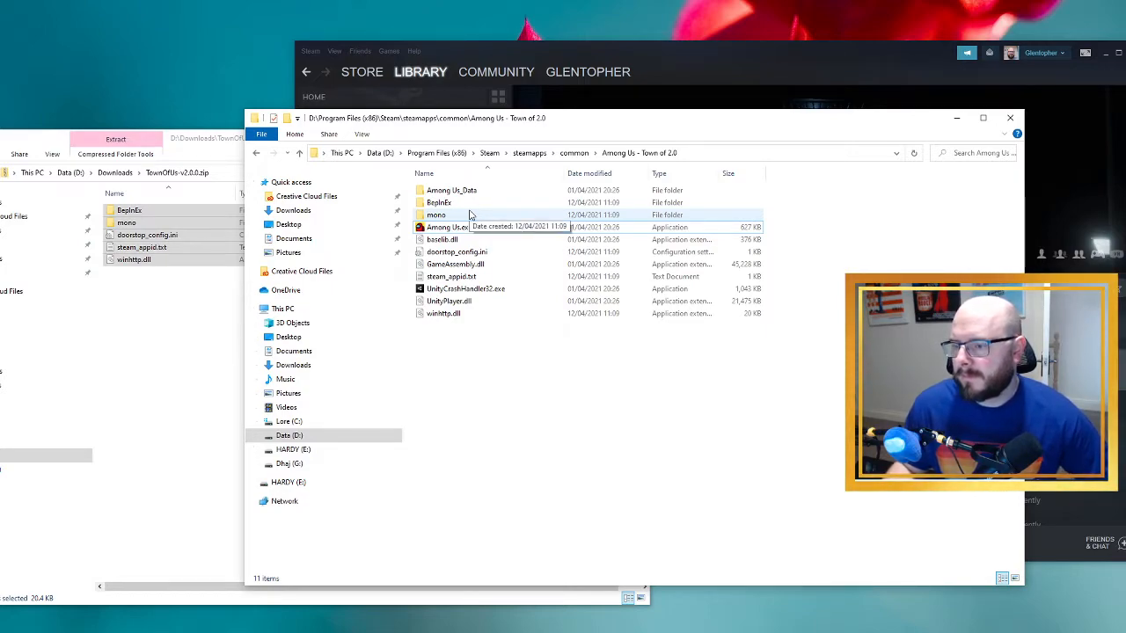
pyautogui.moveTo(563, 202)
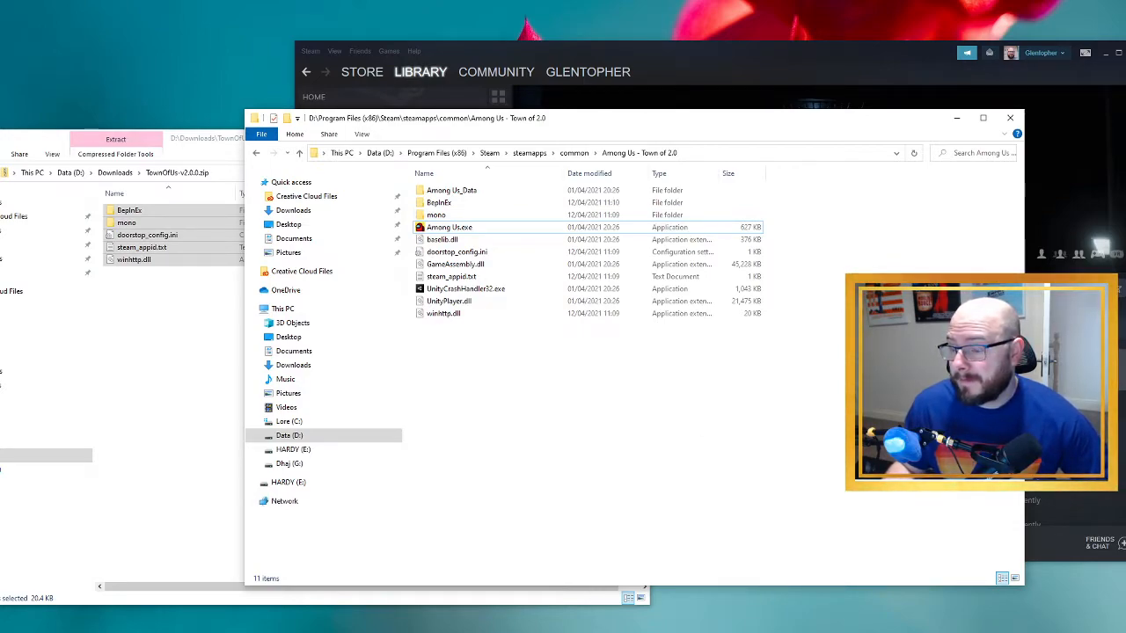
pyautogui.moveTo(792, 431)
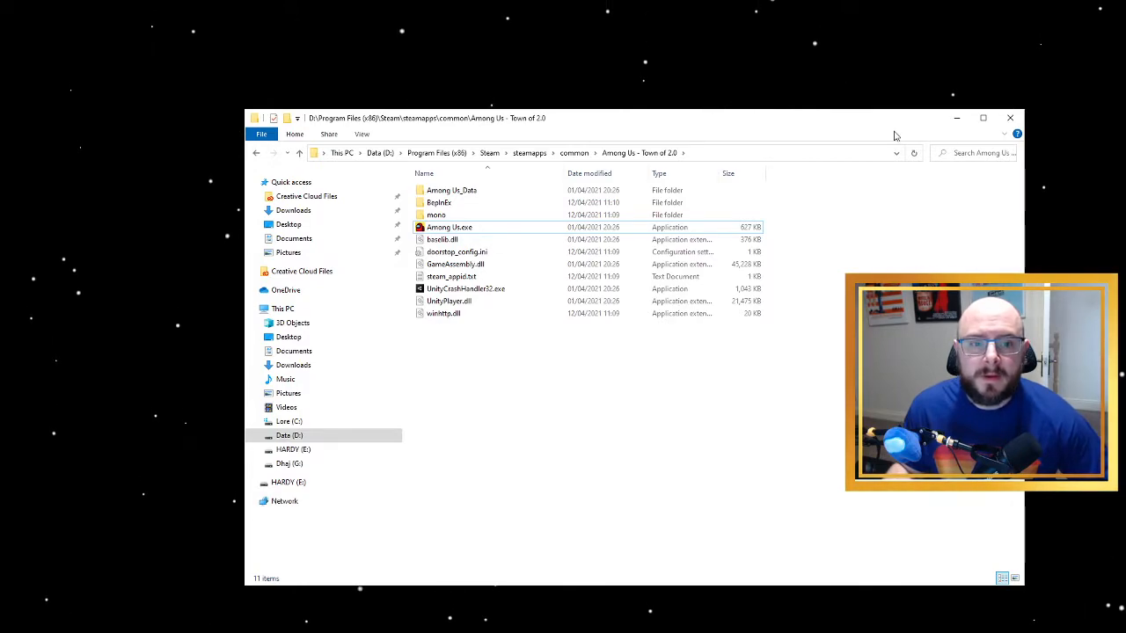
# Launch Among Us.exe from the modded folder to the main menu with Mod v2.0.0 loaded
pyautogui.doubleClick(451, 227)
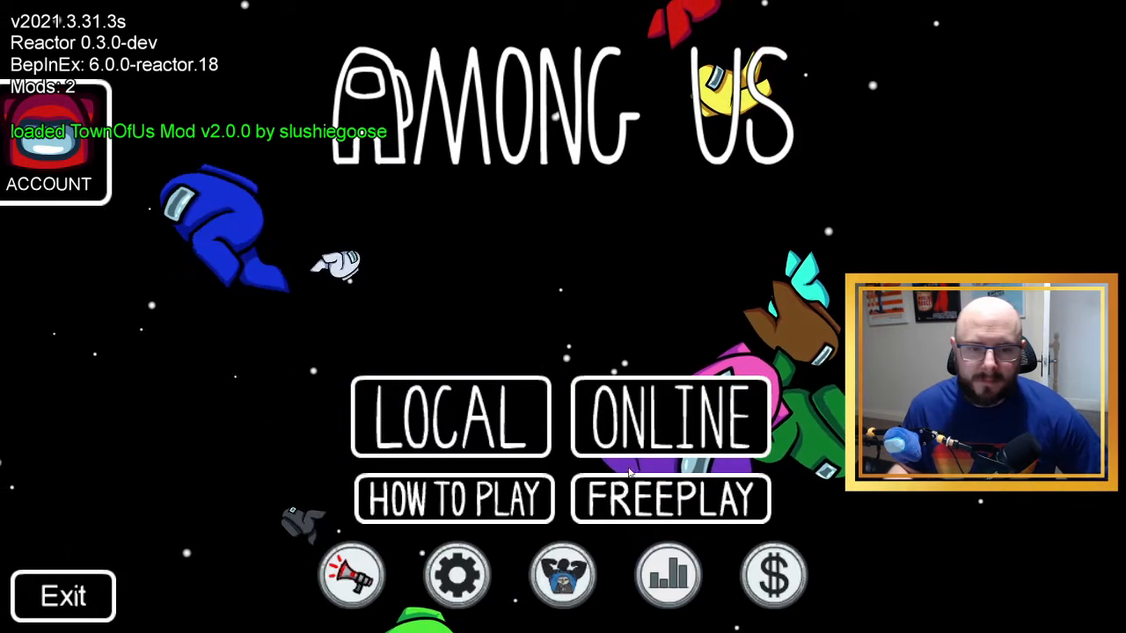
# Host a new online game on The Skeld with two impostors and ten max players
pyautogui.click(670, 415)
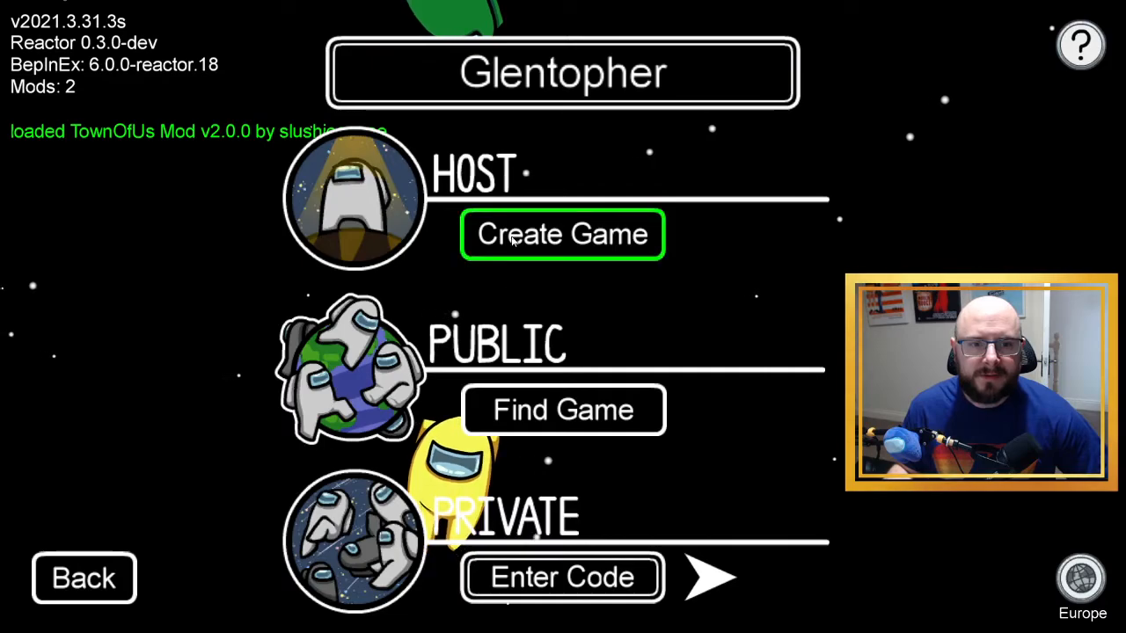
pyautogui.click(563, 234)
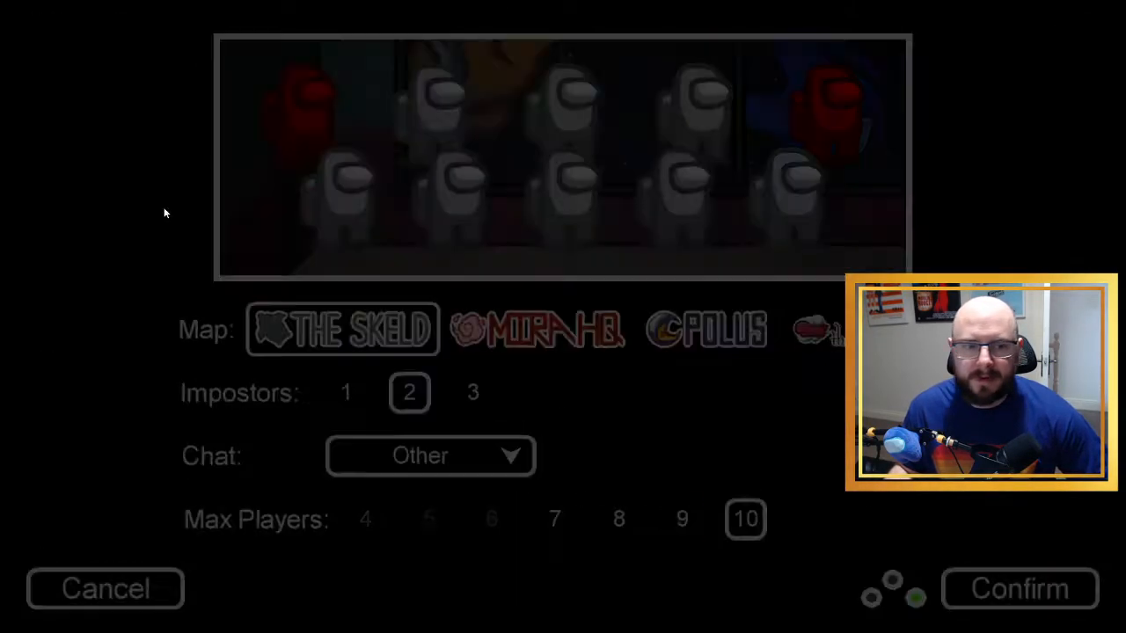
pyautogui.click(1017, 588)
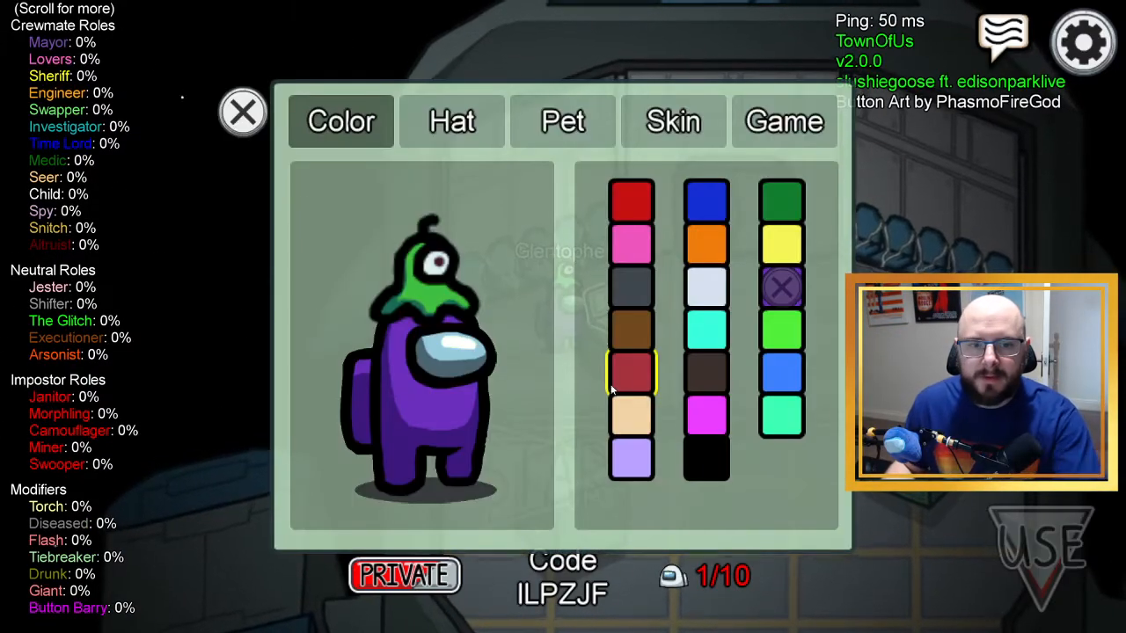
# Browse the lobby's Game options through the Town Of Us role chances, all at 0%, then return to the lobby
pyautogui.click(782, 122)
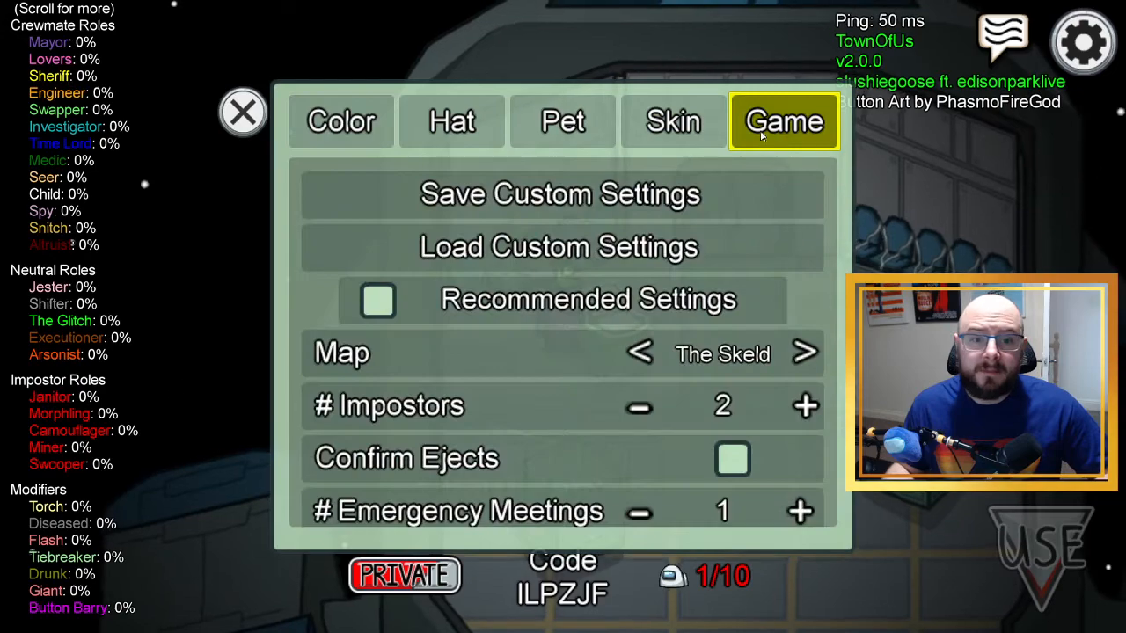
pyautogui.scroll(-3)
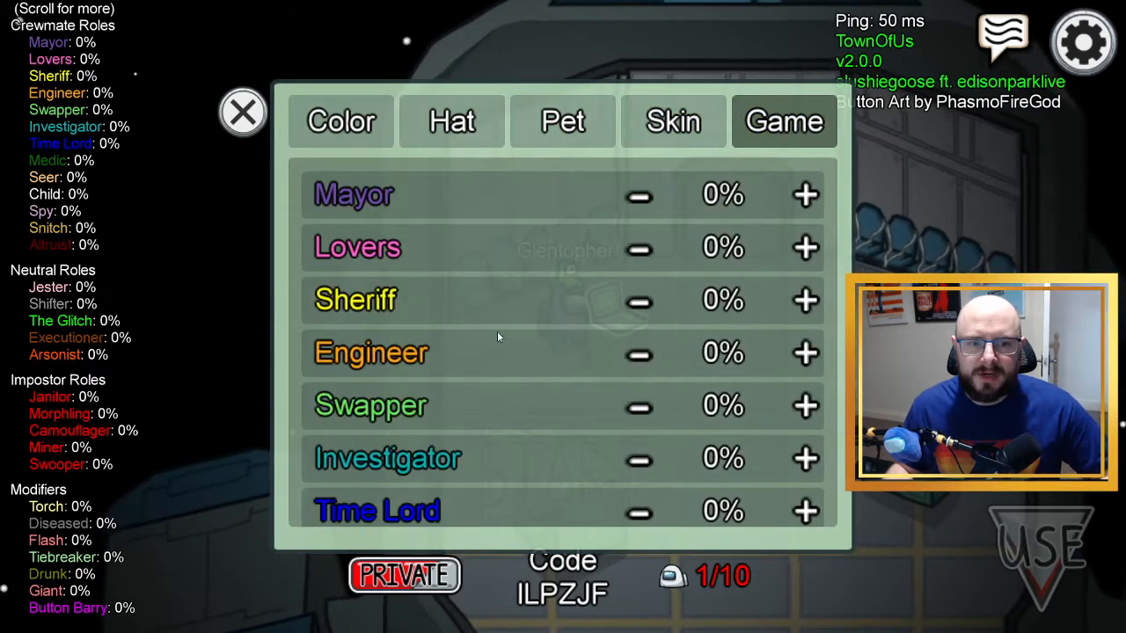
pyautogui.scroll(-3)
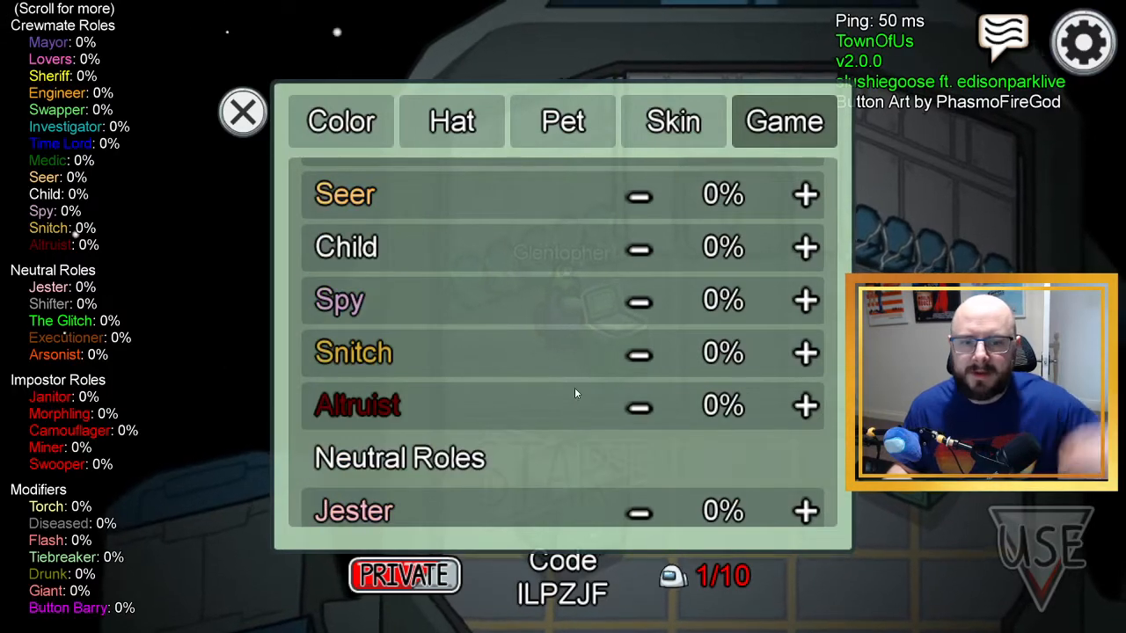
pyautogui.scroll(-3)
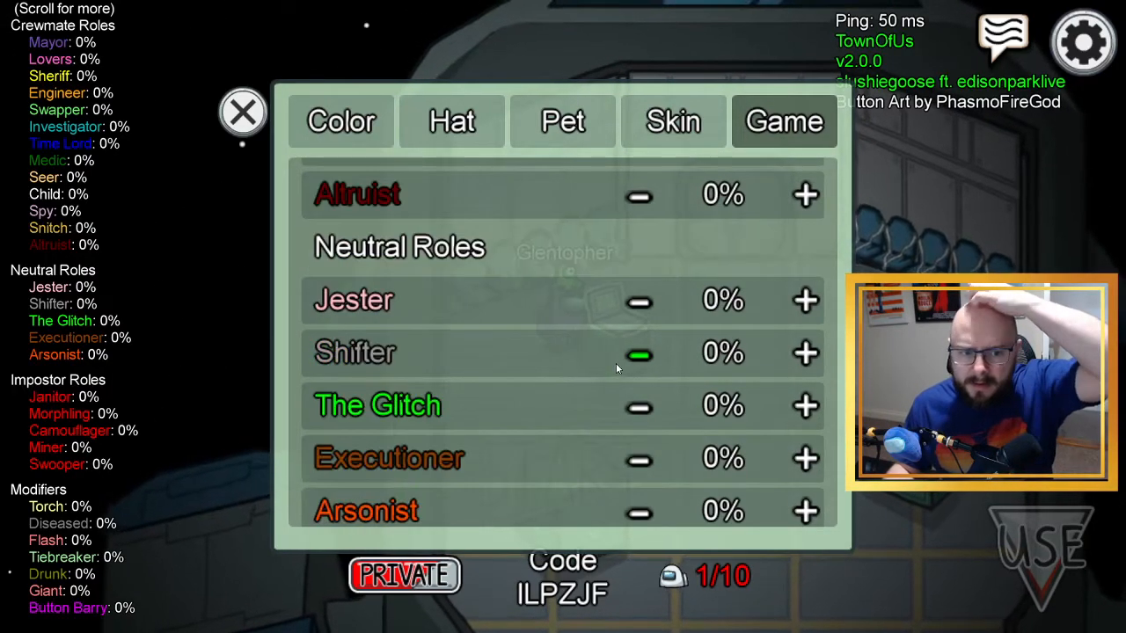
pyautogui.scroll(-3)
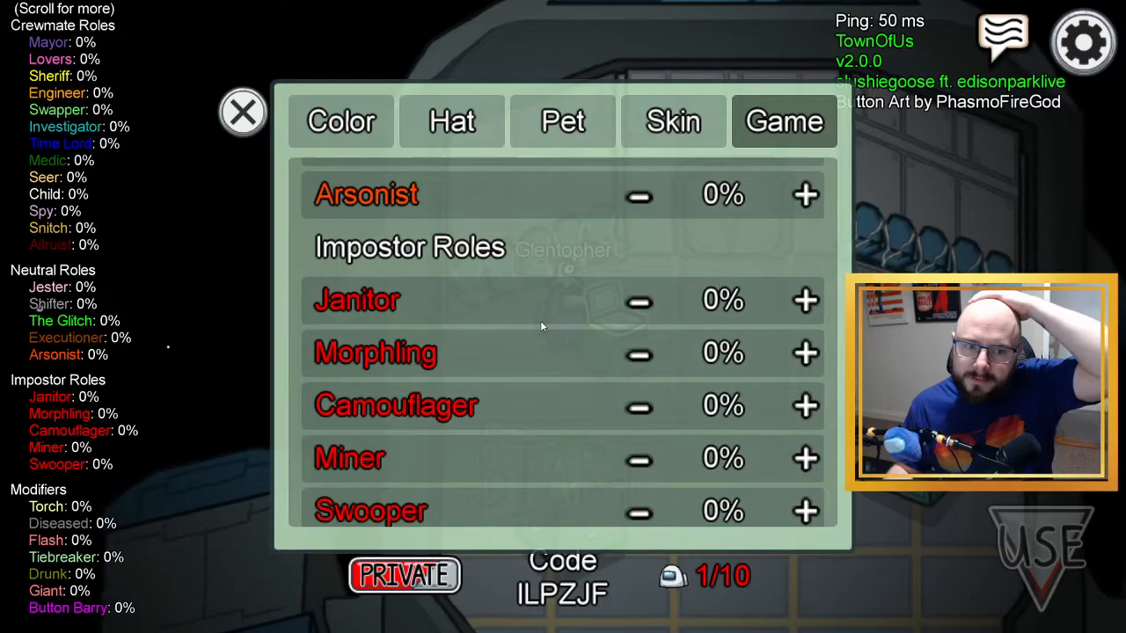
pyautogui.click(243, 112)
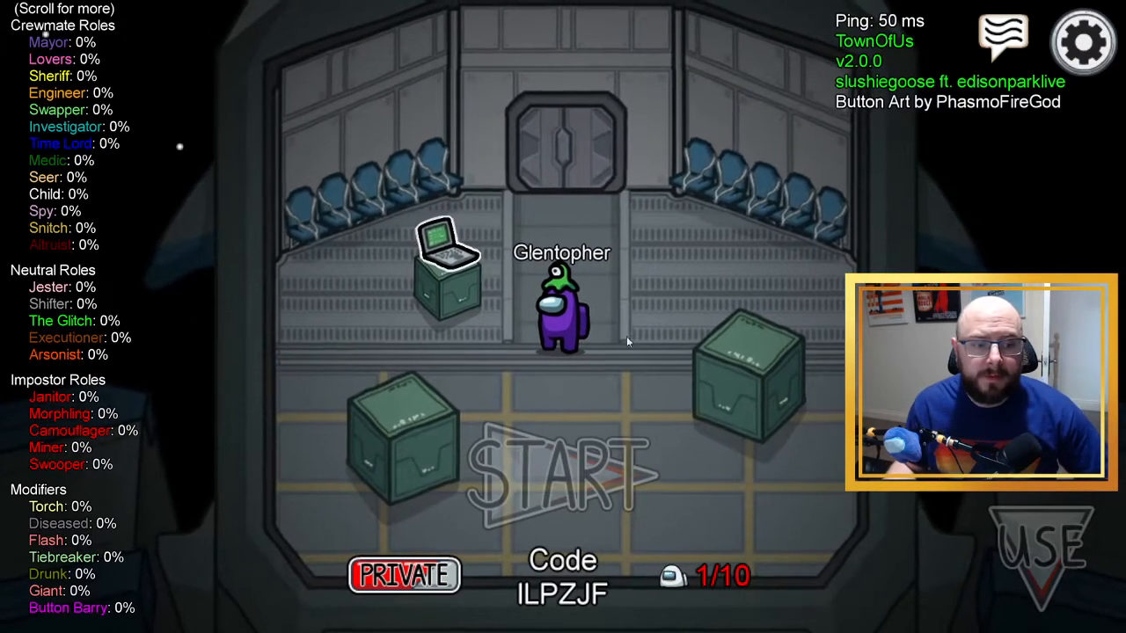
pyautogui.moveTo(630, 401)
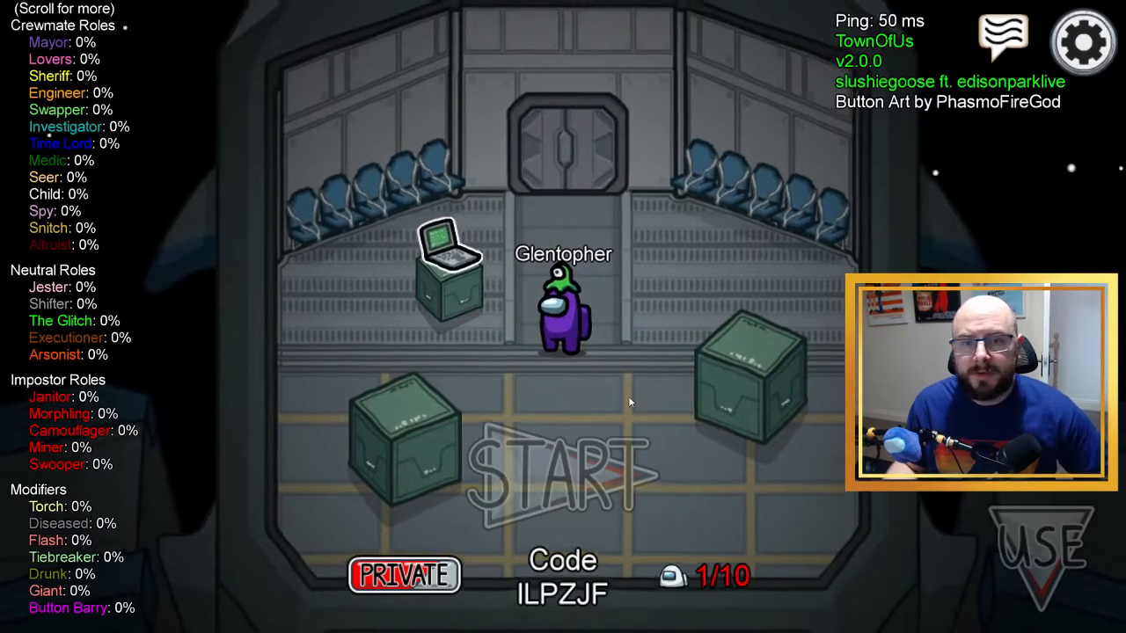